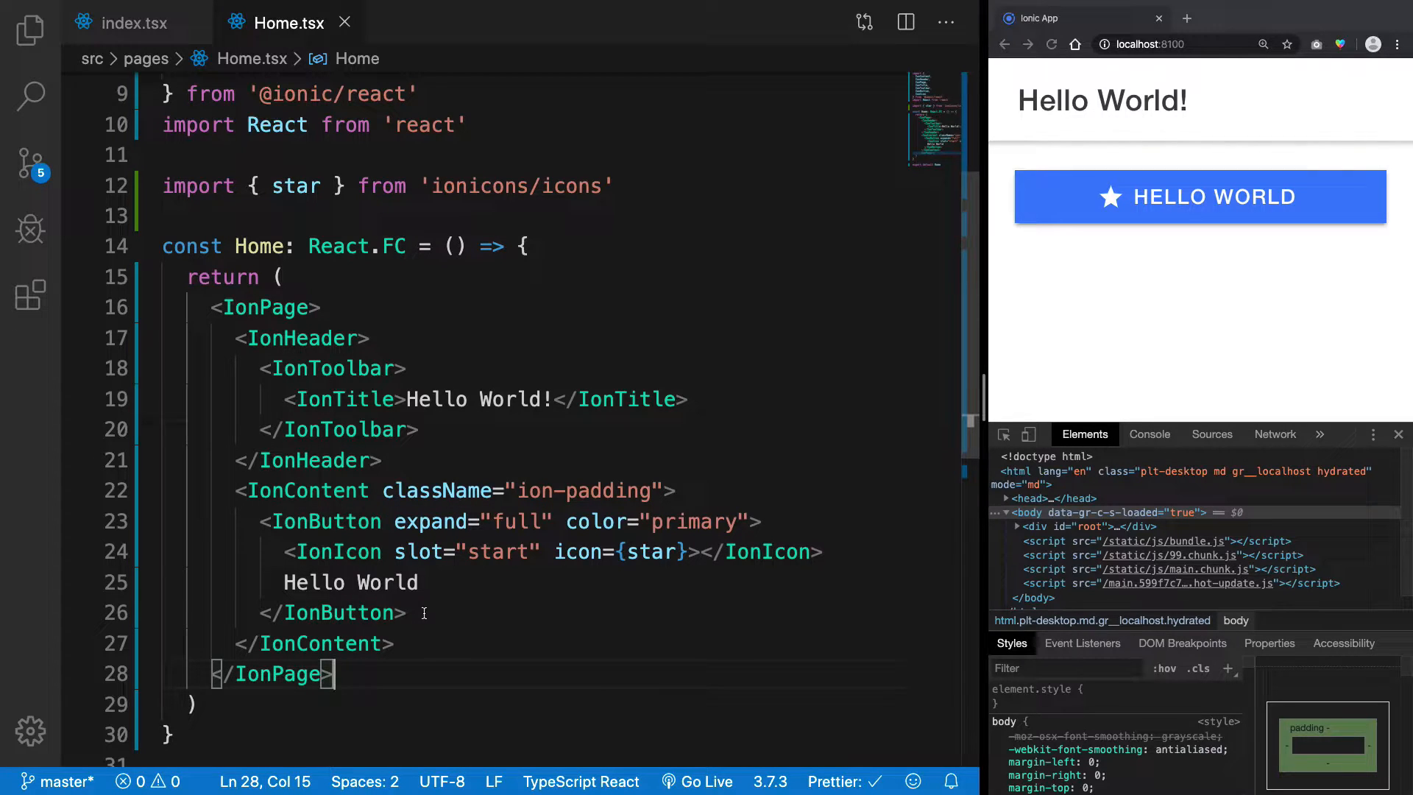
# - Delete the IonButton block and add an empty <IonInput></IonInput> inside IonContent, test-typing 'sdfdsf' in the page
pyautogui.press('Delete')
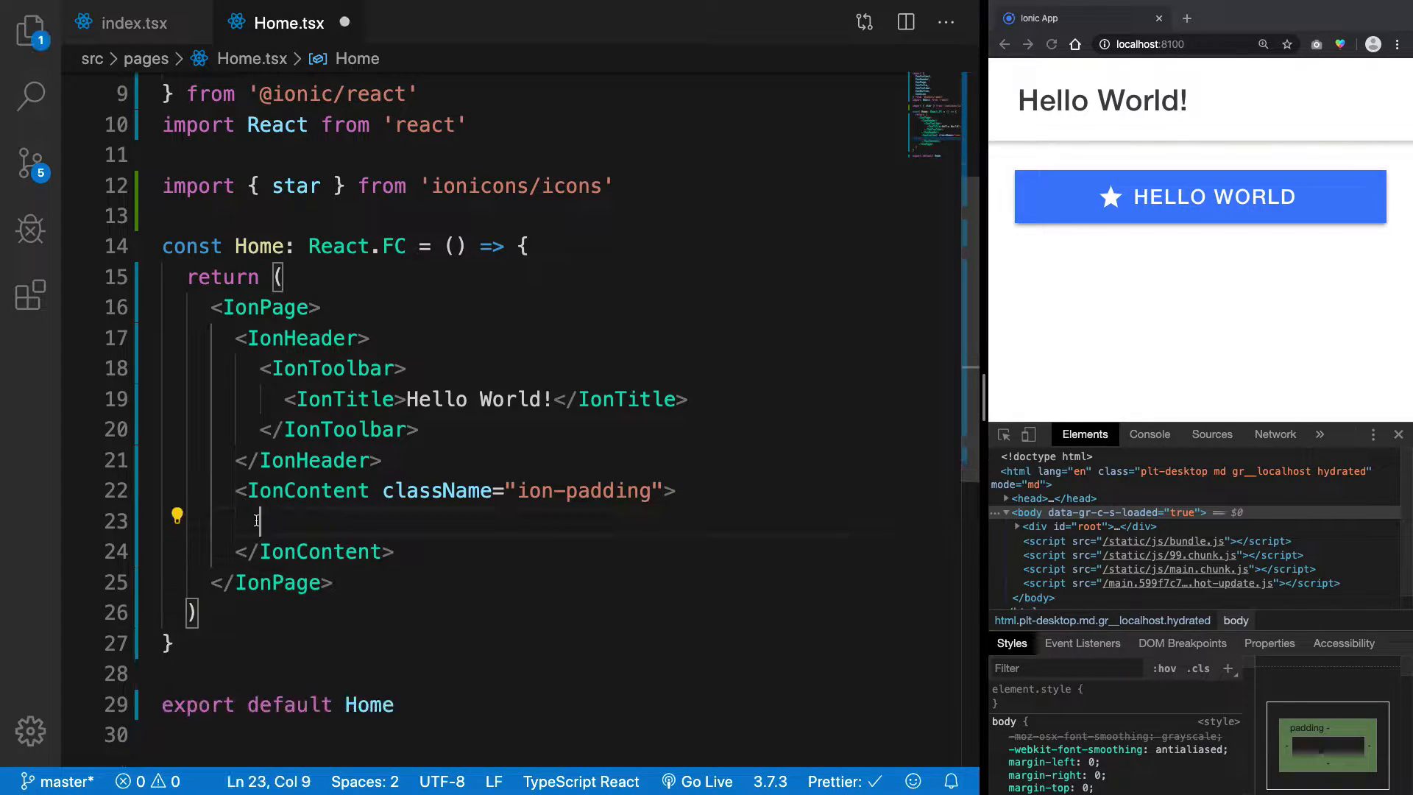
pyautogui.write('<')
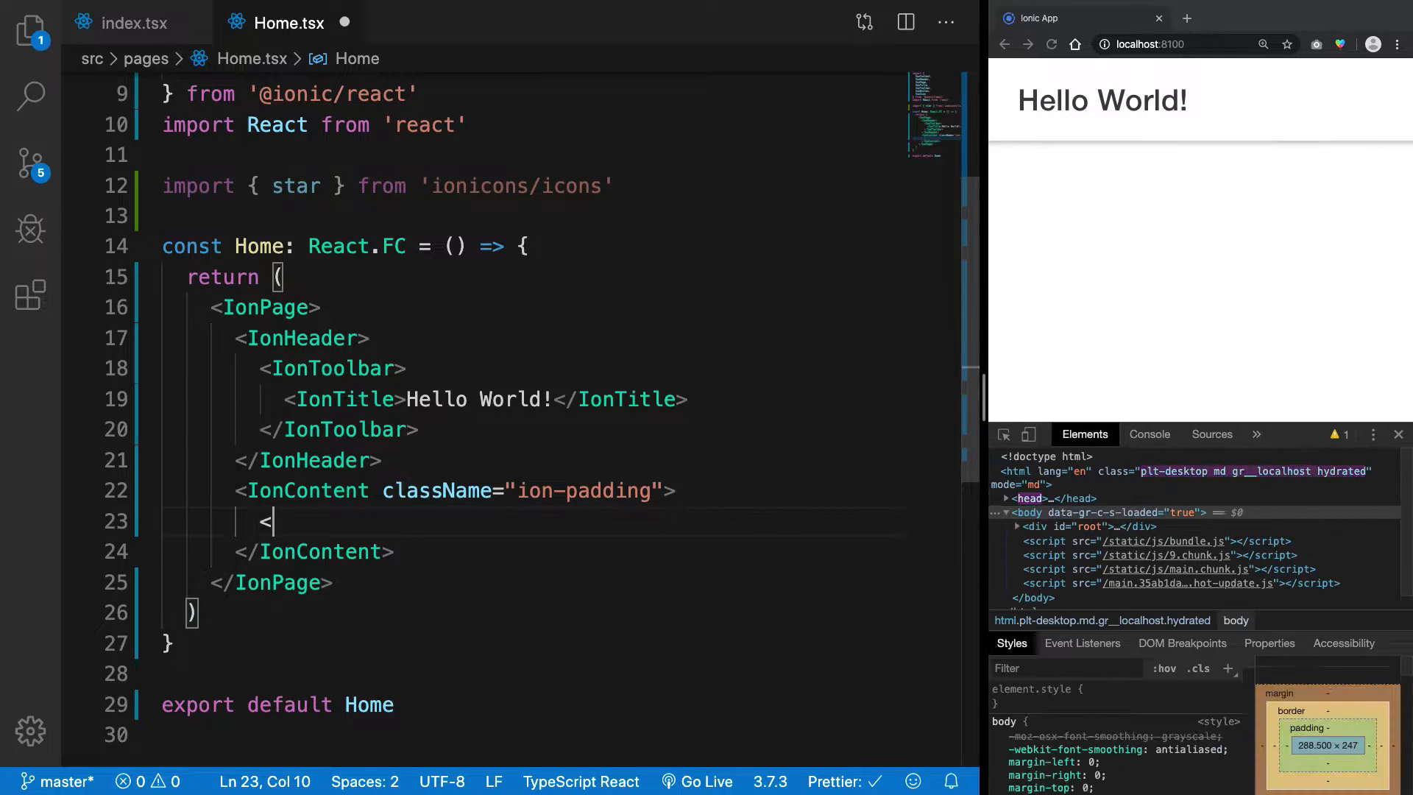
pyautogui.write('IonInput></IonInput>')
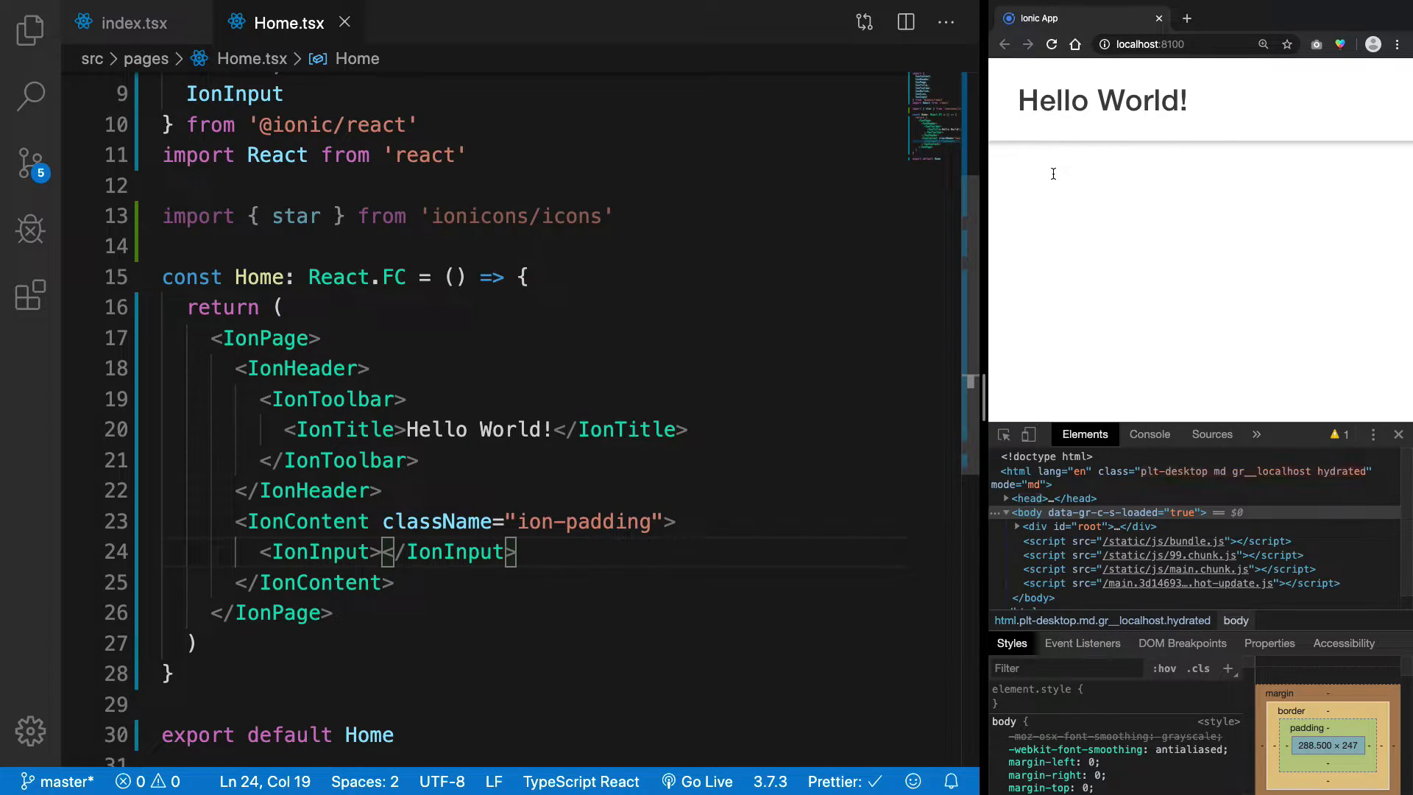
pyautogui.write('sdfdsf')
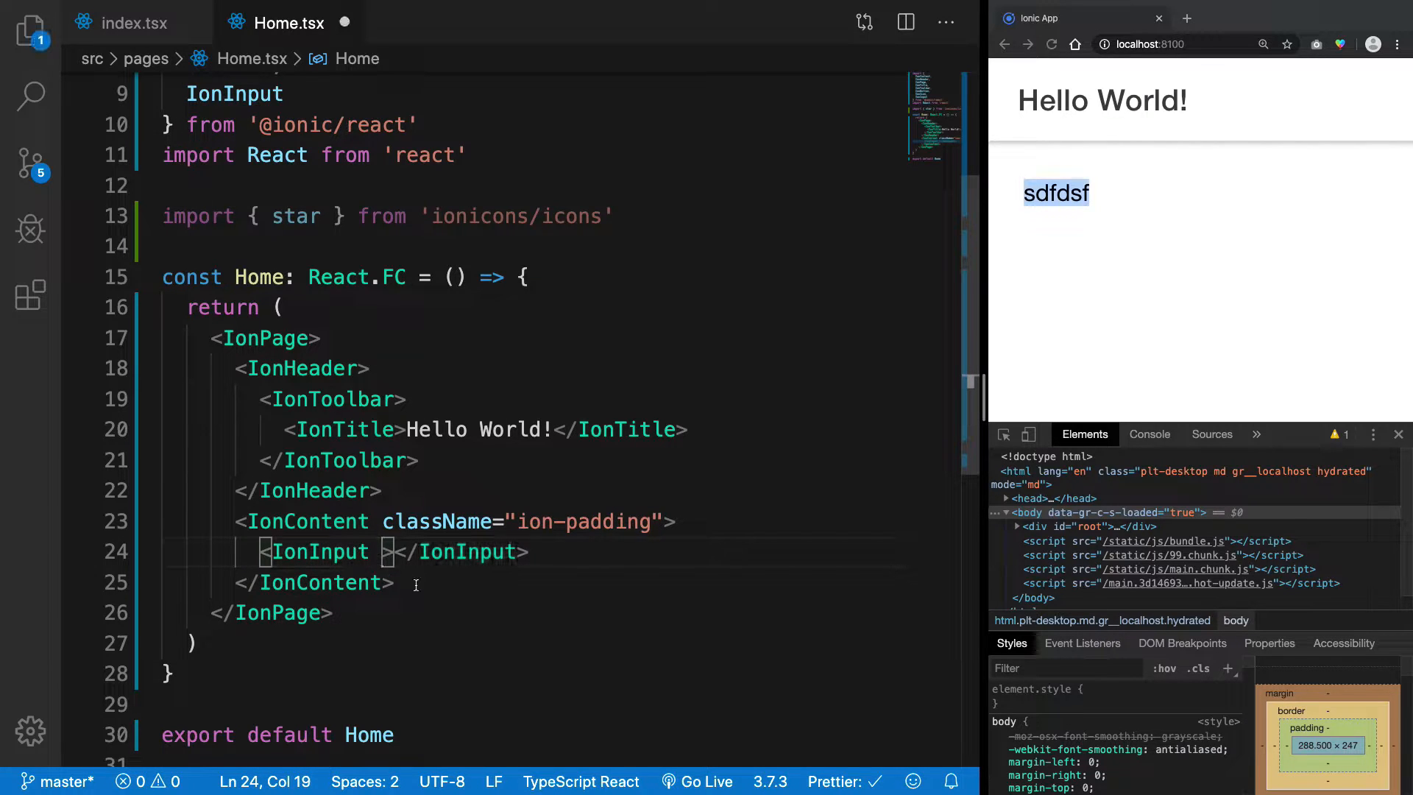
pyautogui.press('Backspace')
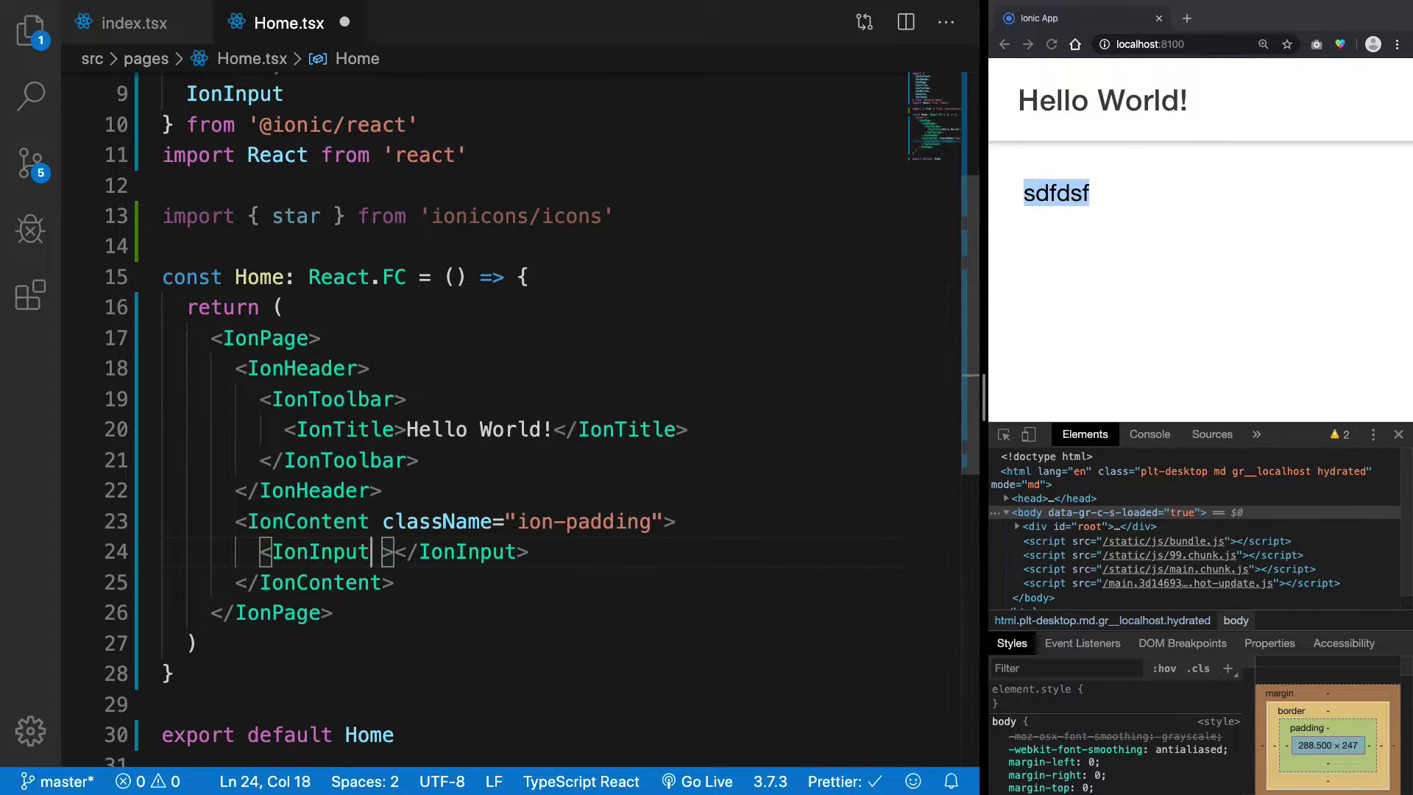
# - Add value="jhjhj" to the IonInput and remove the unused ionicons star import line
pyautogui.write('val')
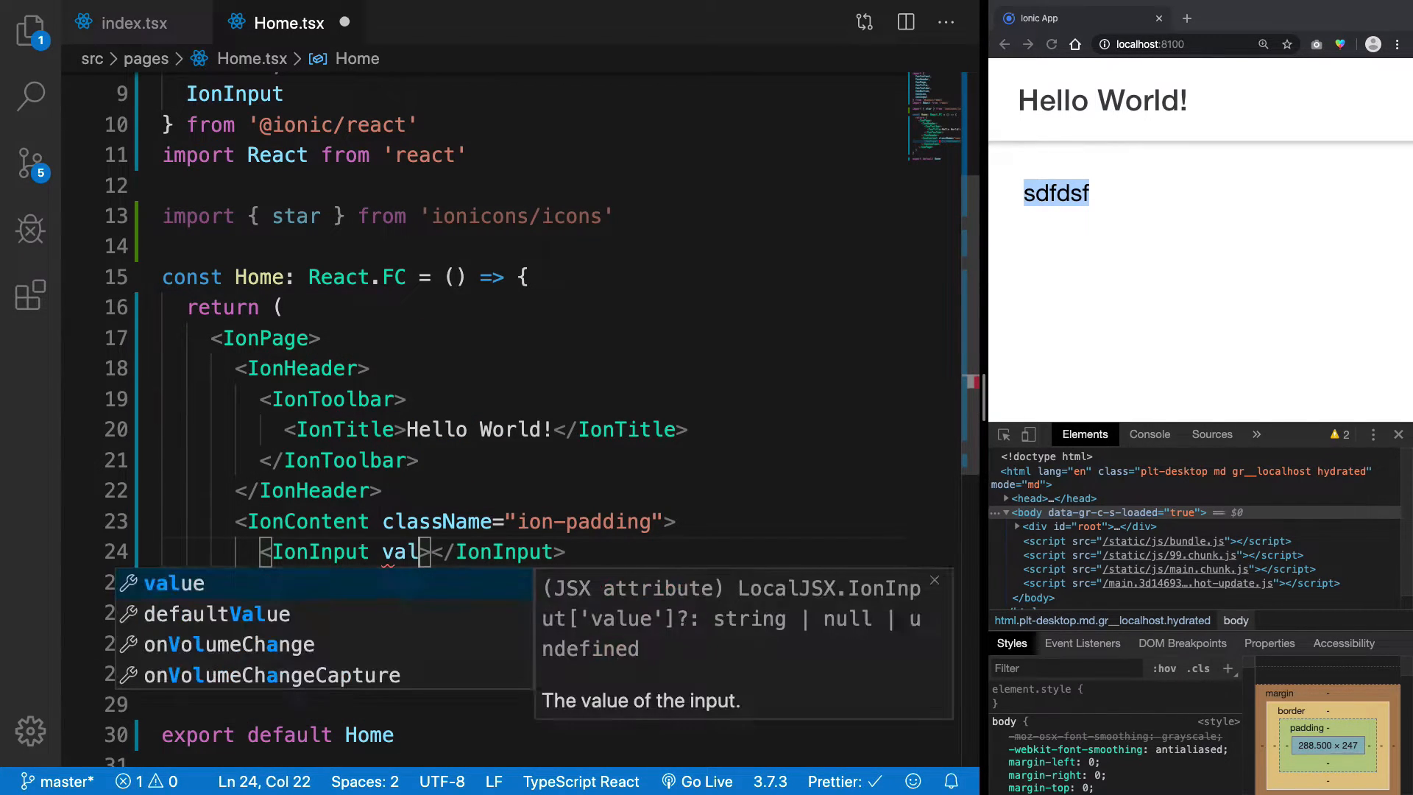
pyautogui.write('value="sdfdsf"')
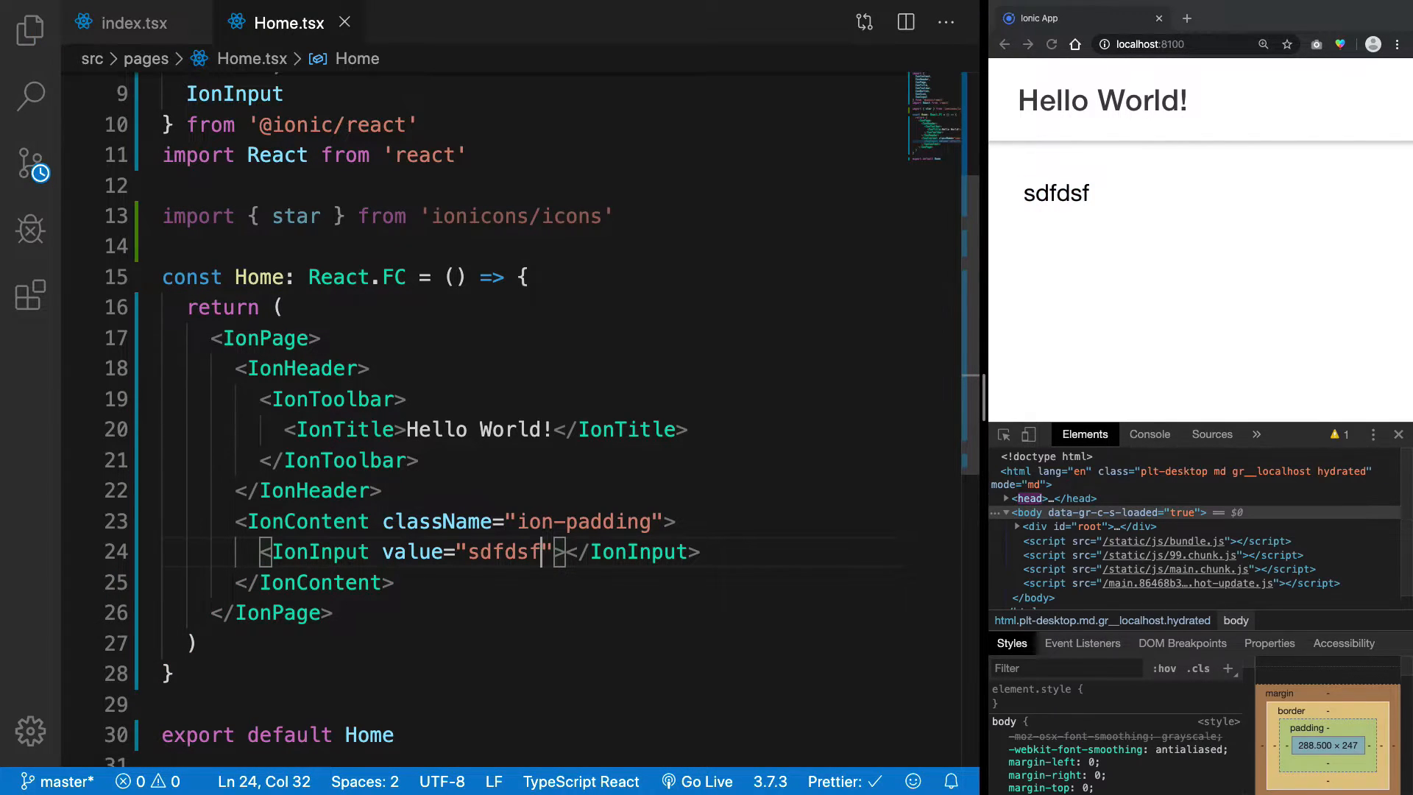
pyautogui.write('jh')
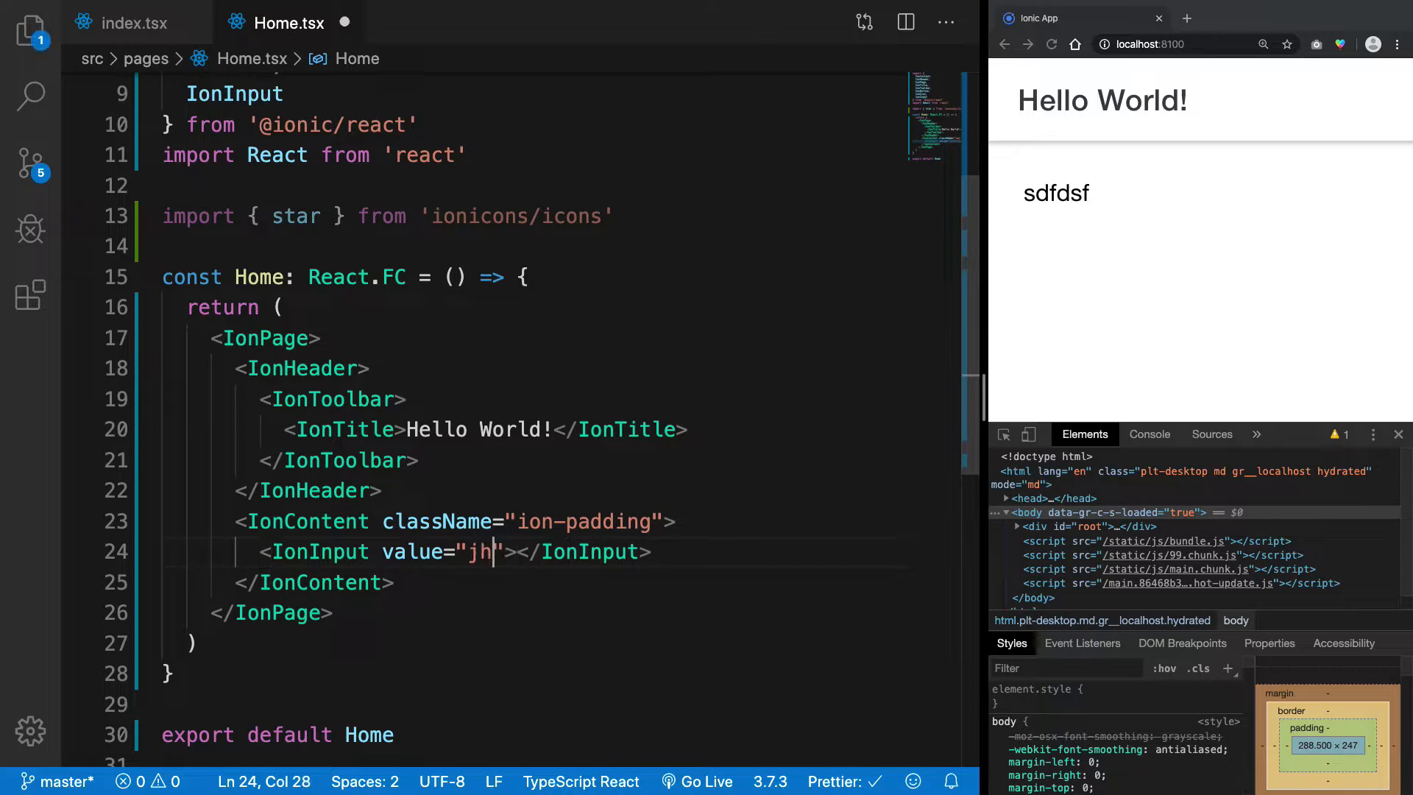
pyautogui.write('hj')
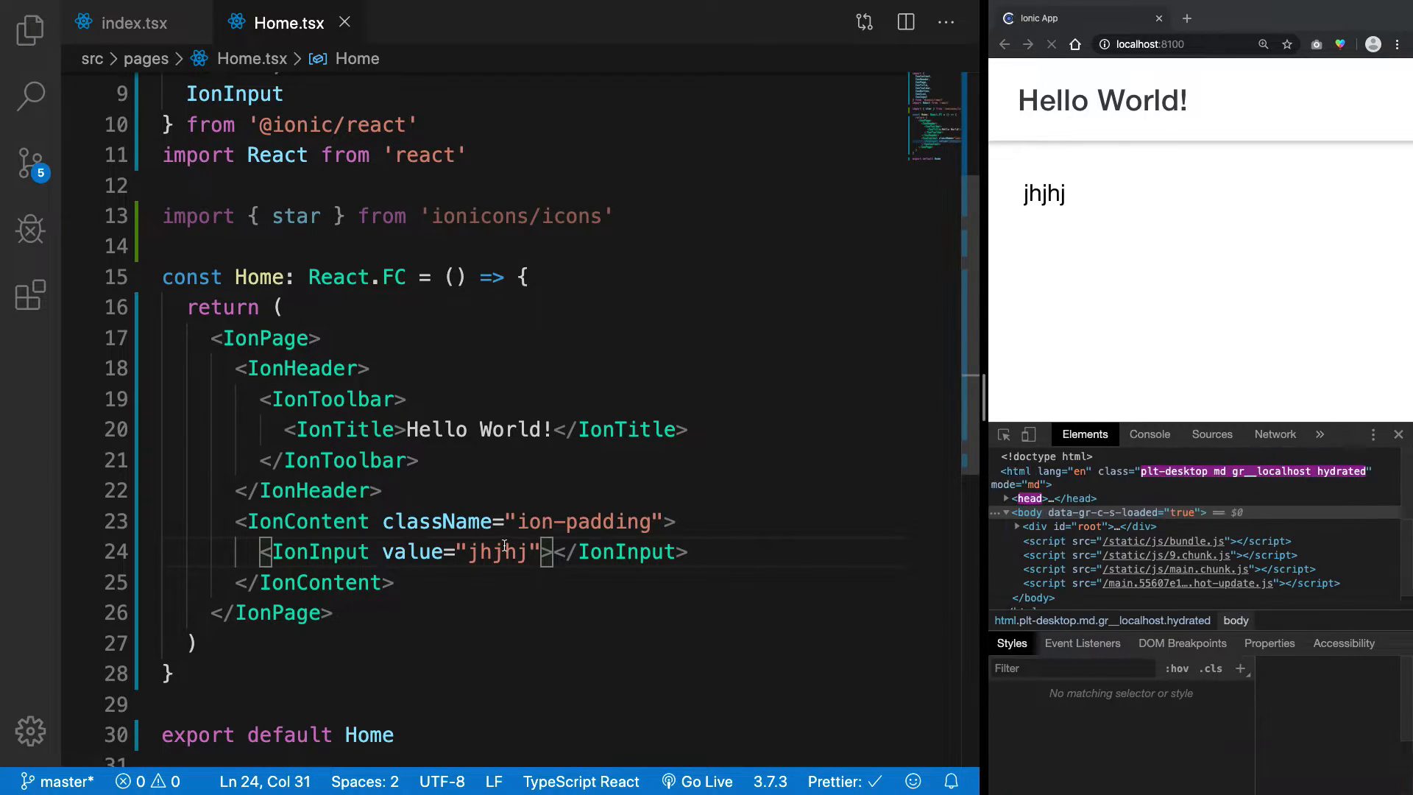
pyautogui.doubleClick(414, 551)
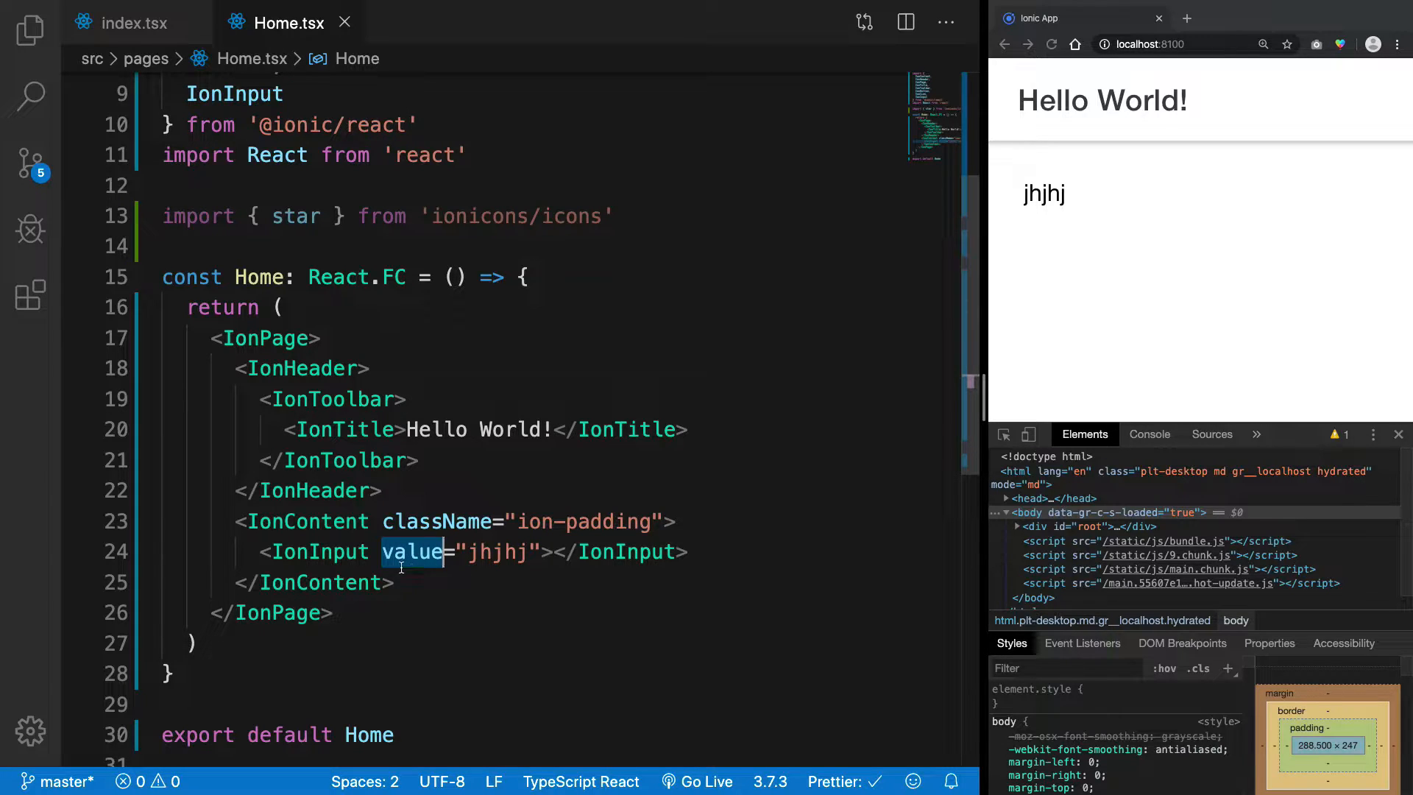
pyautogui.moveTo(412, 551)
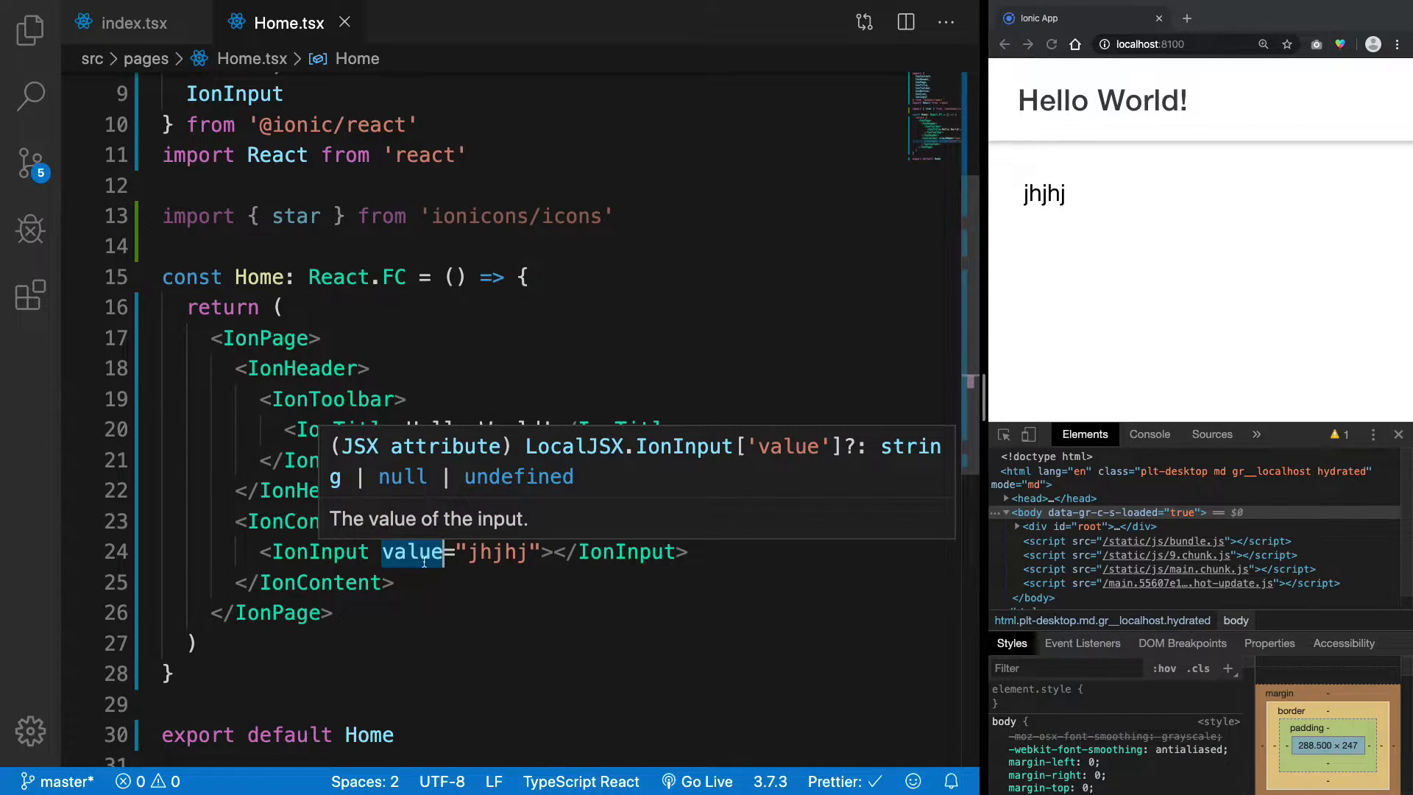
pyautogui.moveTo(1068, 214)
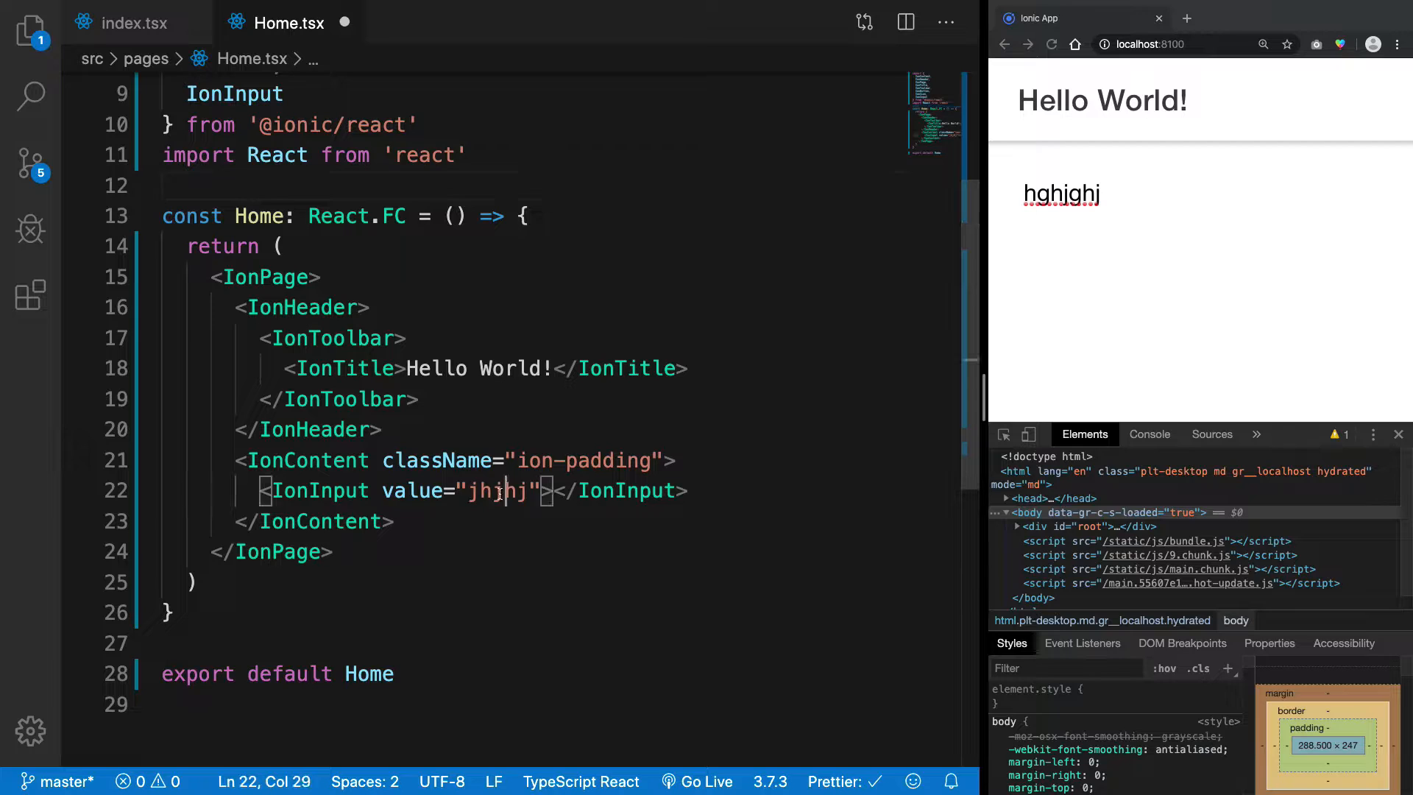
pyautogui.doubleClick(496, 490)
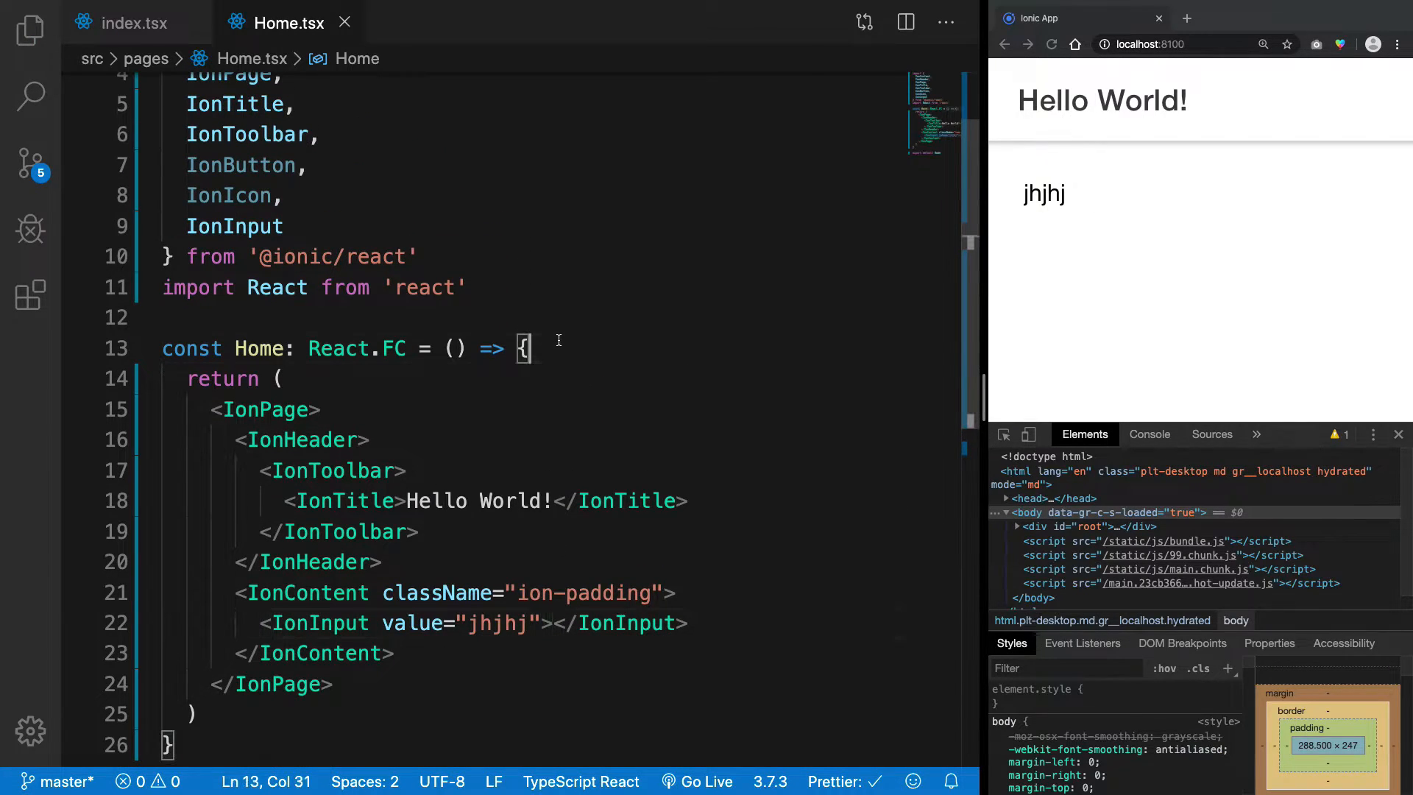
# - Declare const [input] = useState<string>('') at the start of the component body
pyautogui.press('Enter')
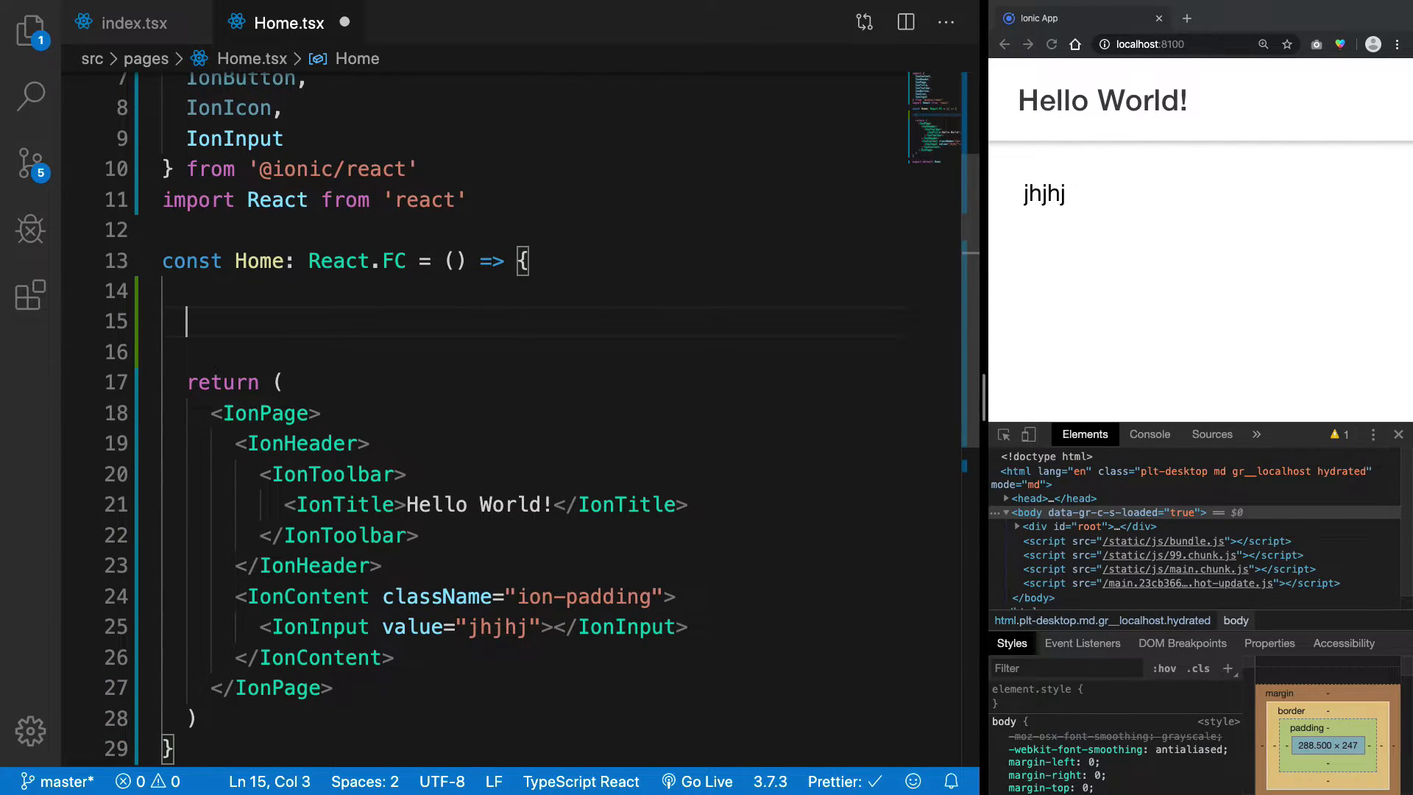
pyautogui.write('const []')
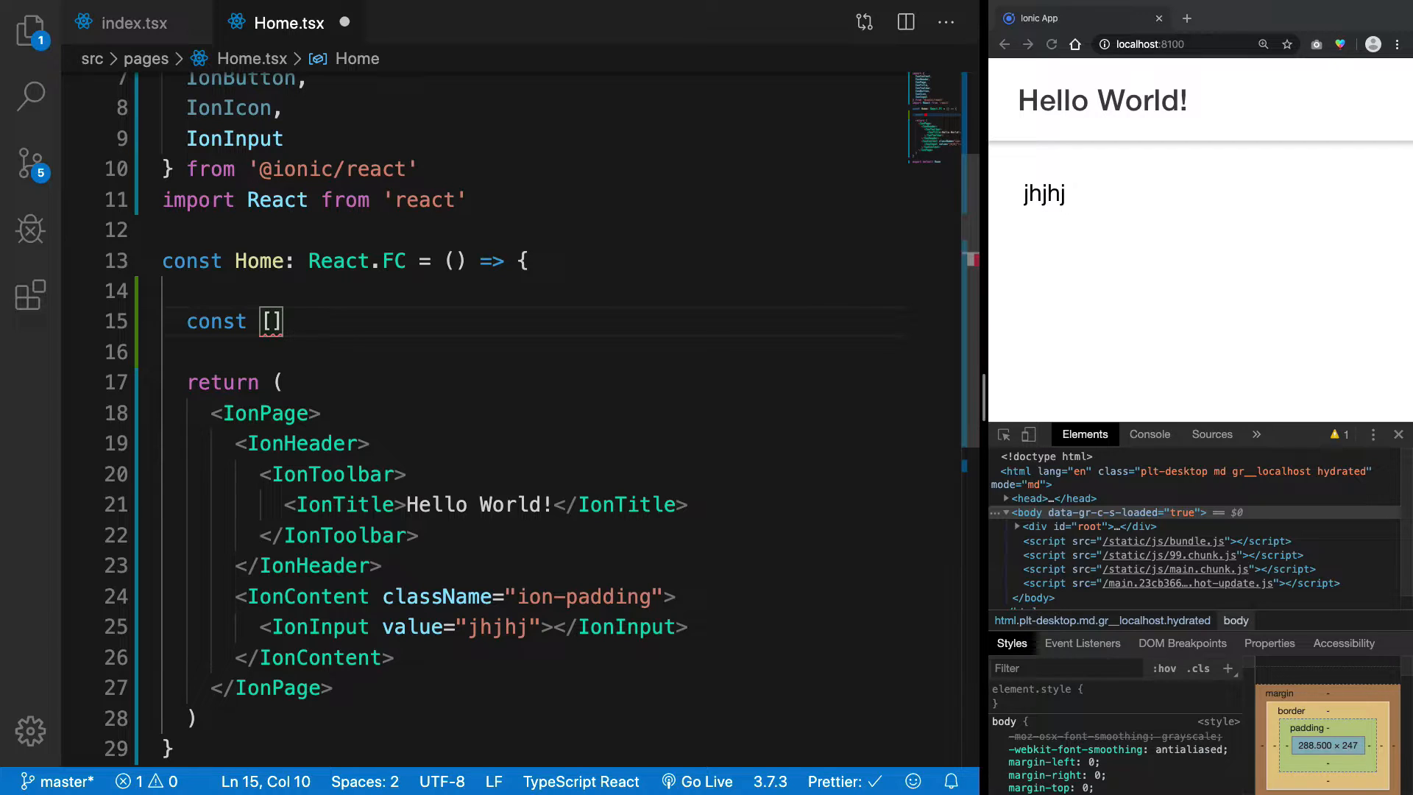
pyautogui.write('input, setInput')
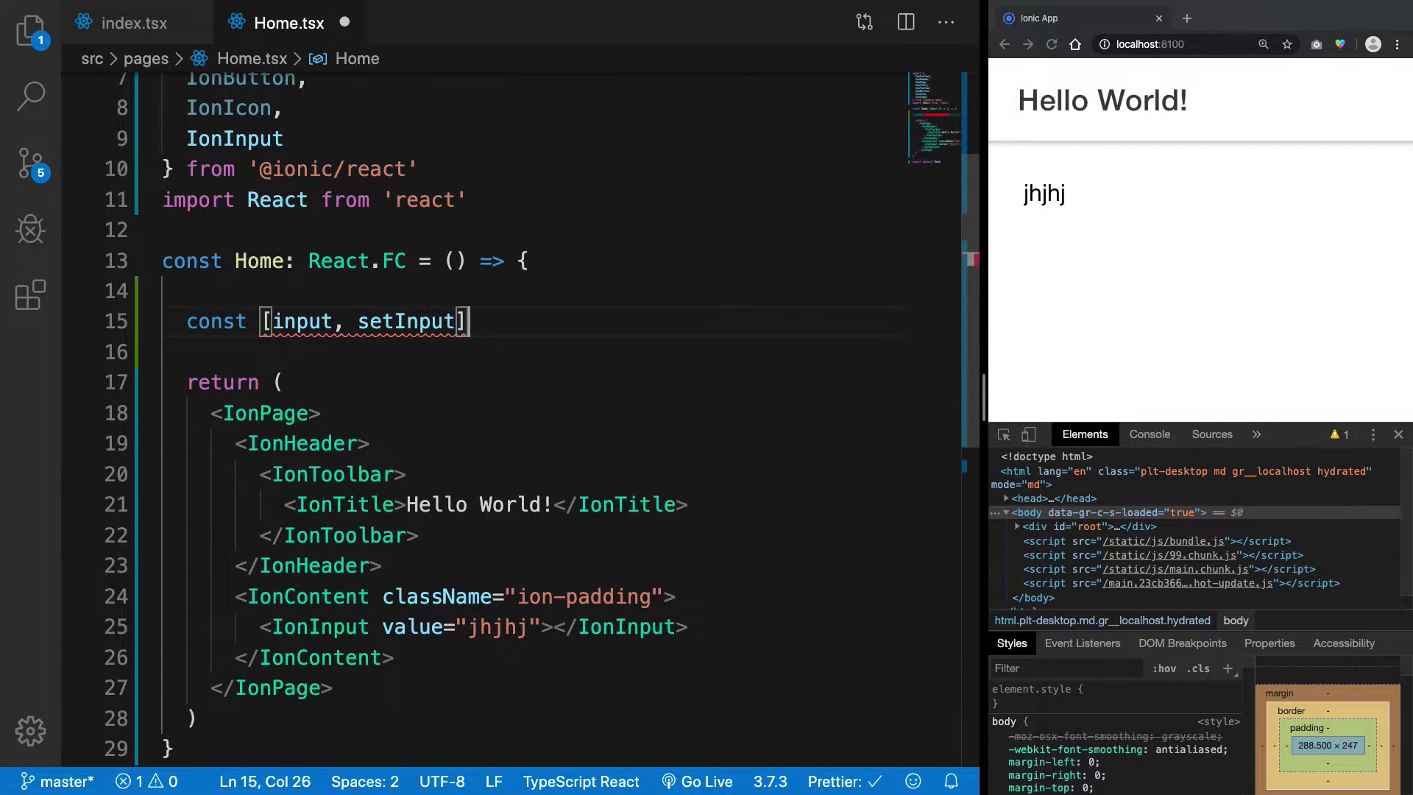
pyautogui.write('= useState<')
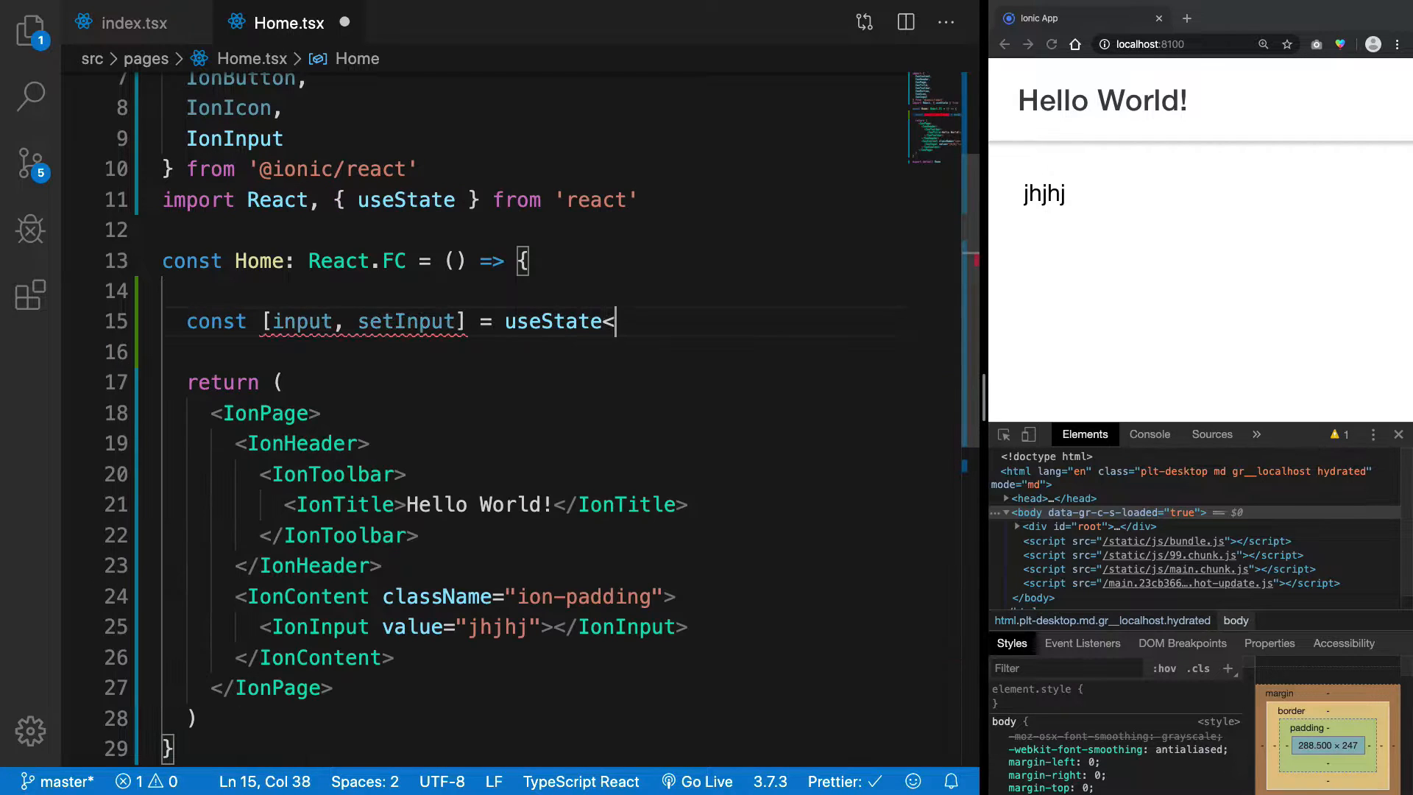
pyautogui.write("<string>('')")
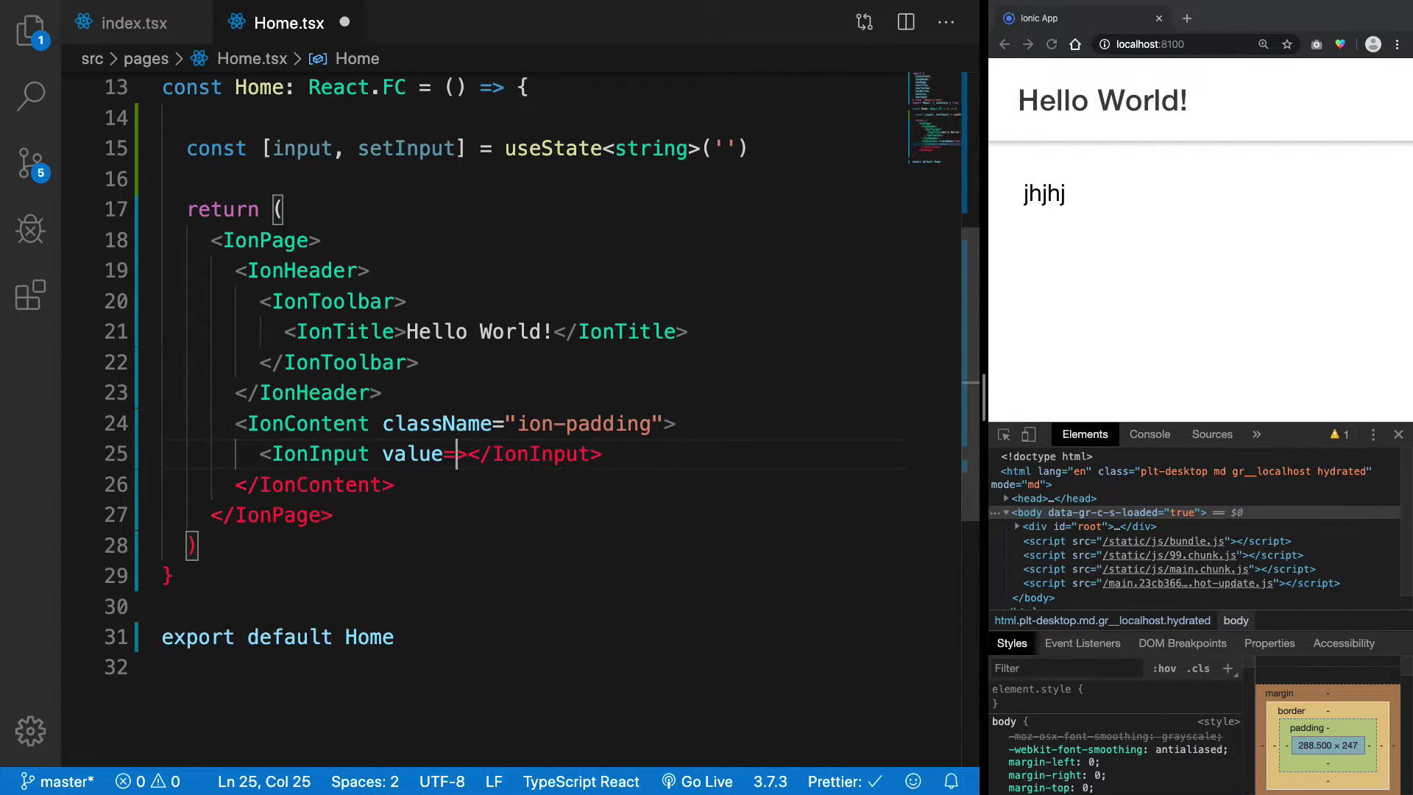
# - Bind IonInput's value to {input} and test typing in the page's field
pyautogui.write('{input}')
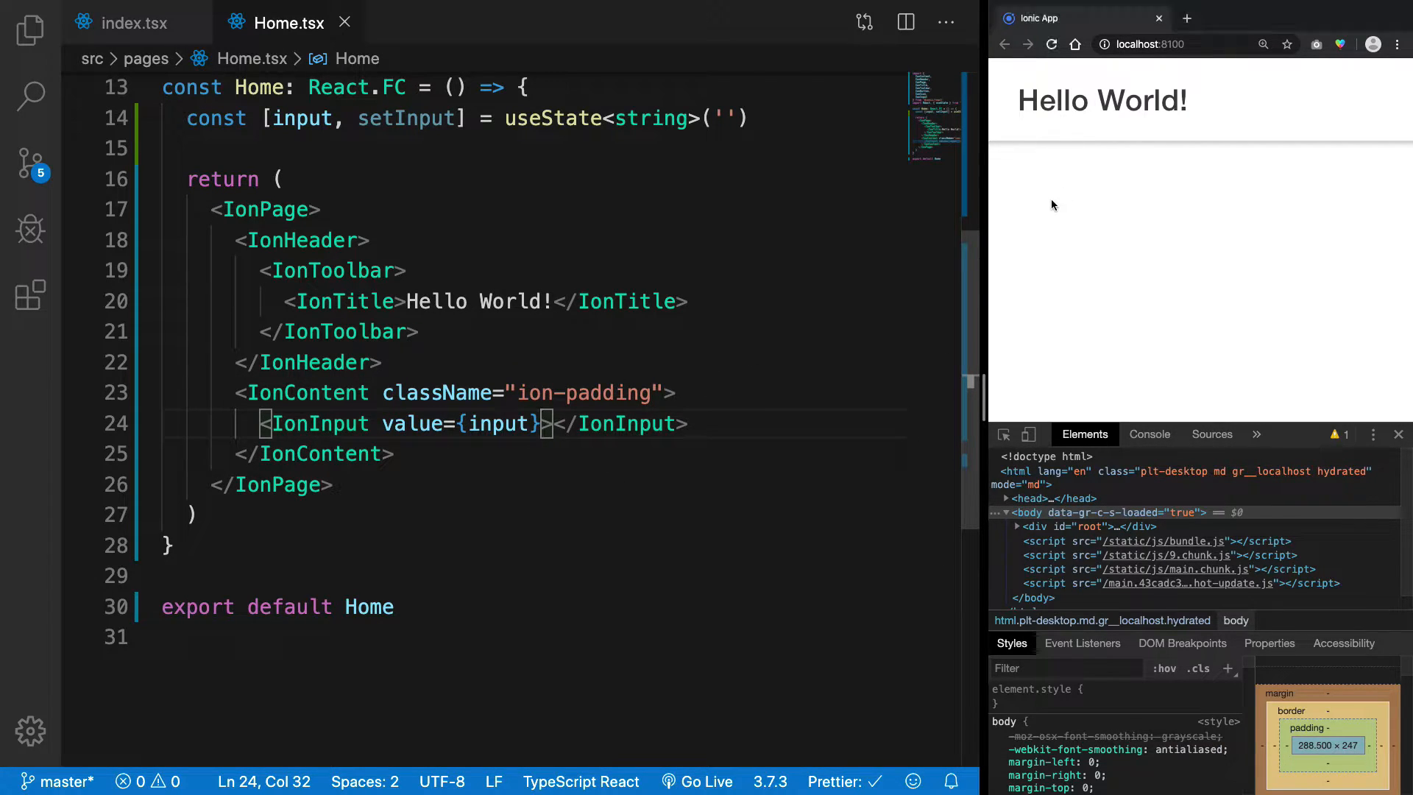
pyautogui.write('dsffgdfhjhfdjghj')
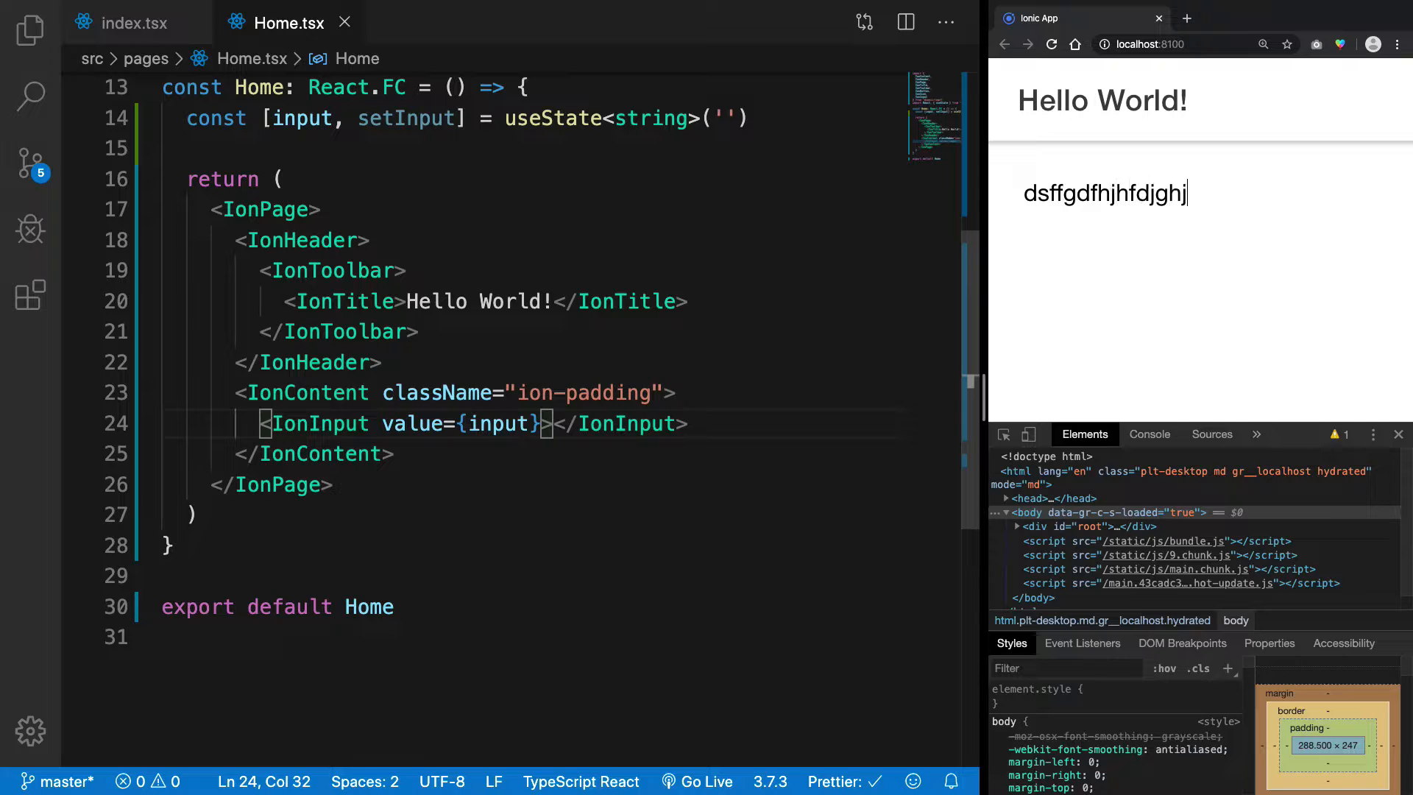
pyautogui.click(493, 424)
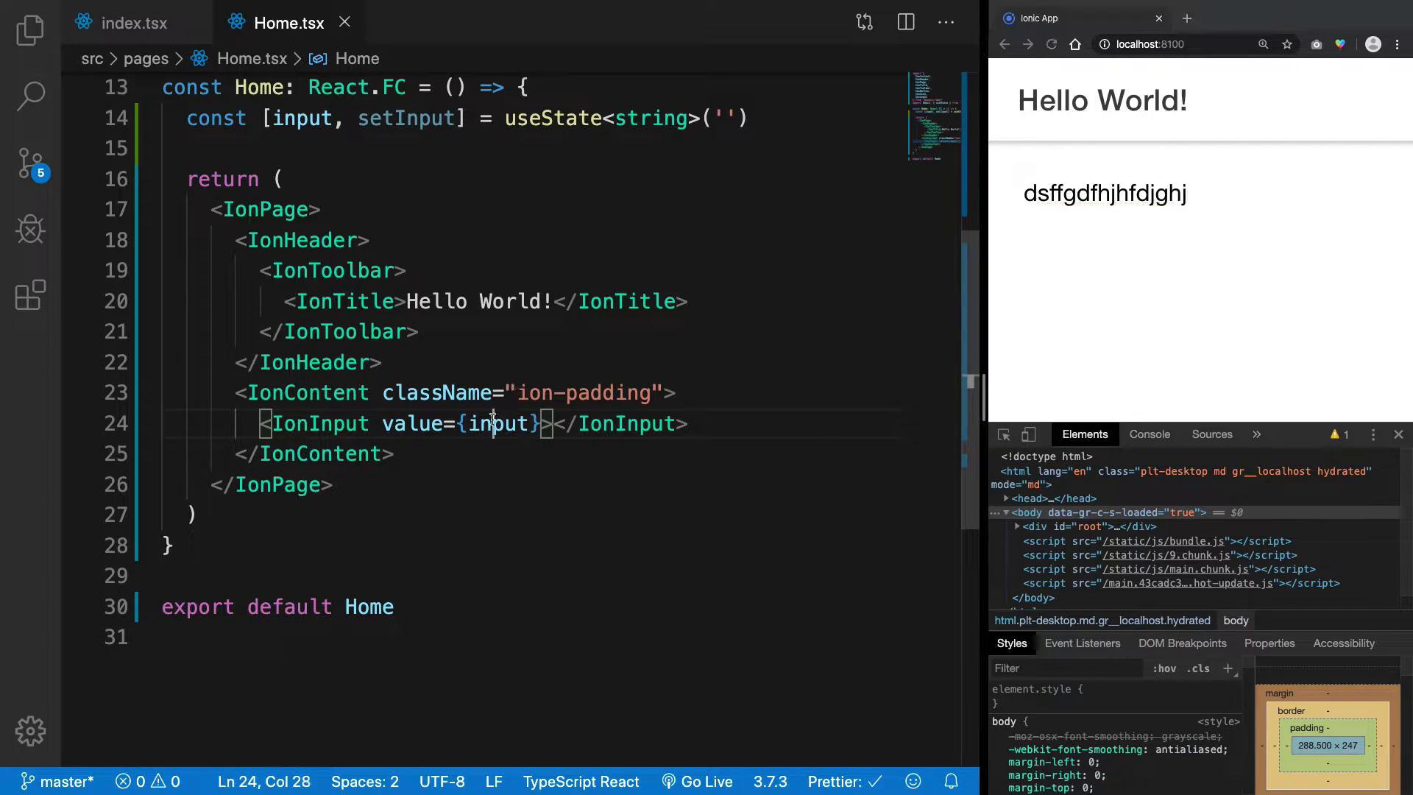
pyautogui.doubleClick(494, 423)
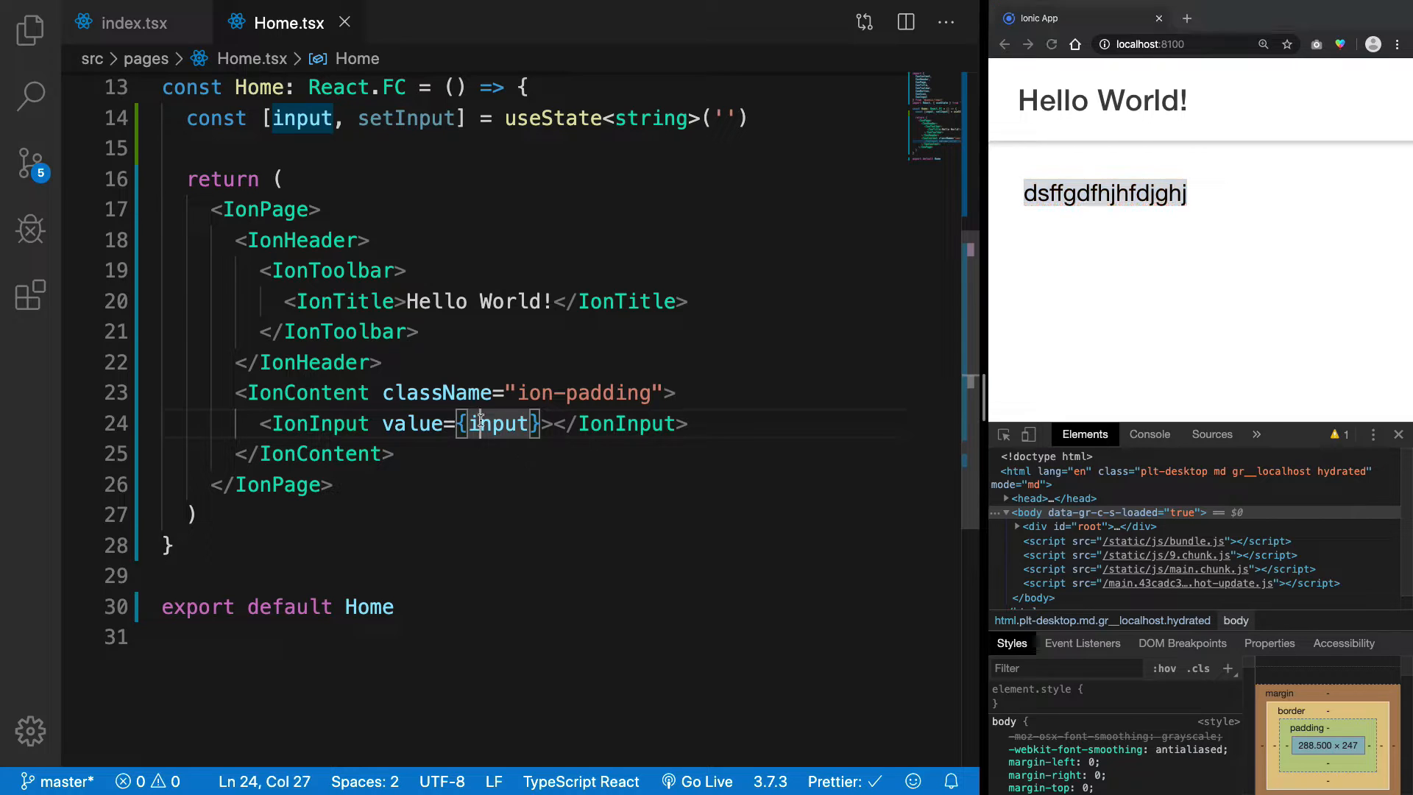
pyautogui.doubleClick(406, 118)
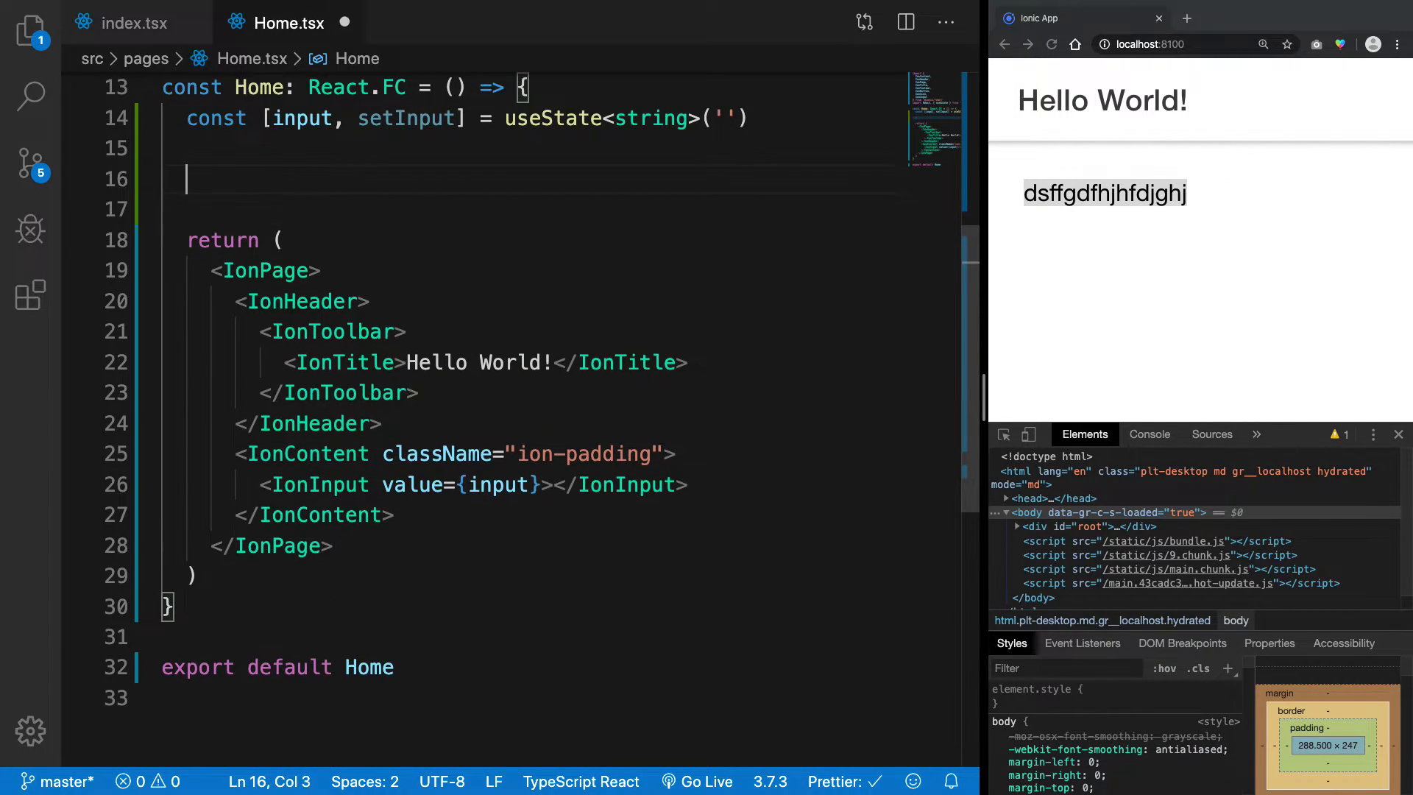
# - Write useEffect(() => { console.log(input) }, [input]) to log input on change
pyautogui.write('useEffect(')
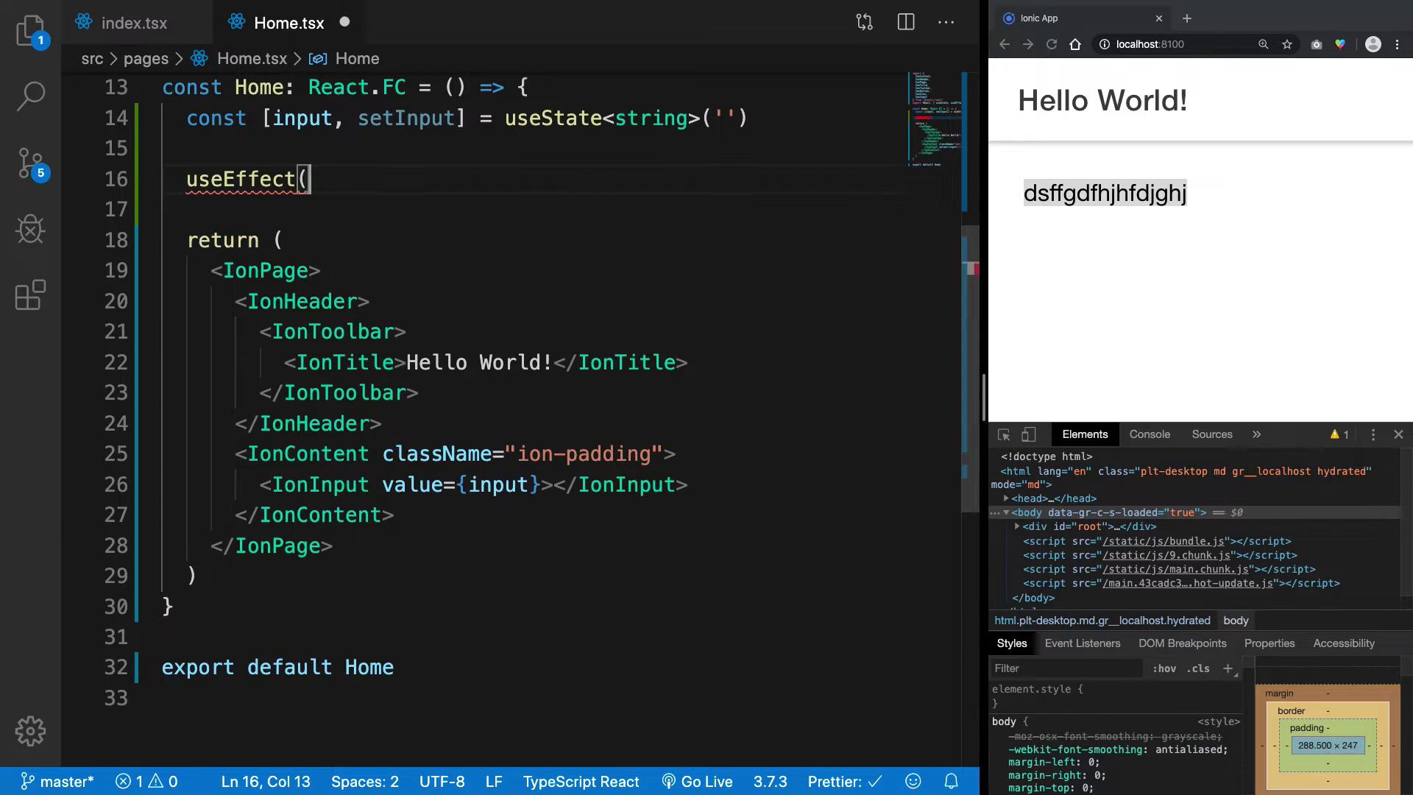
pyautogui.write('() => {')
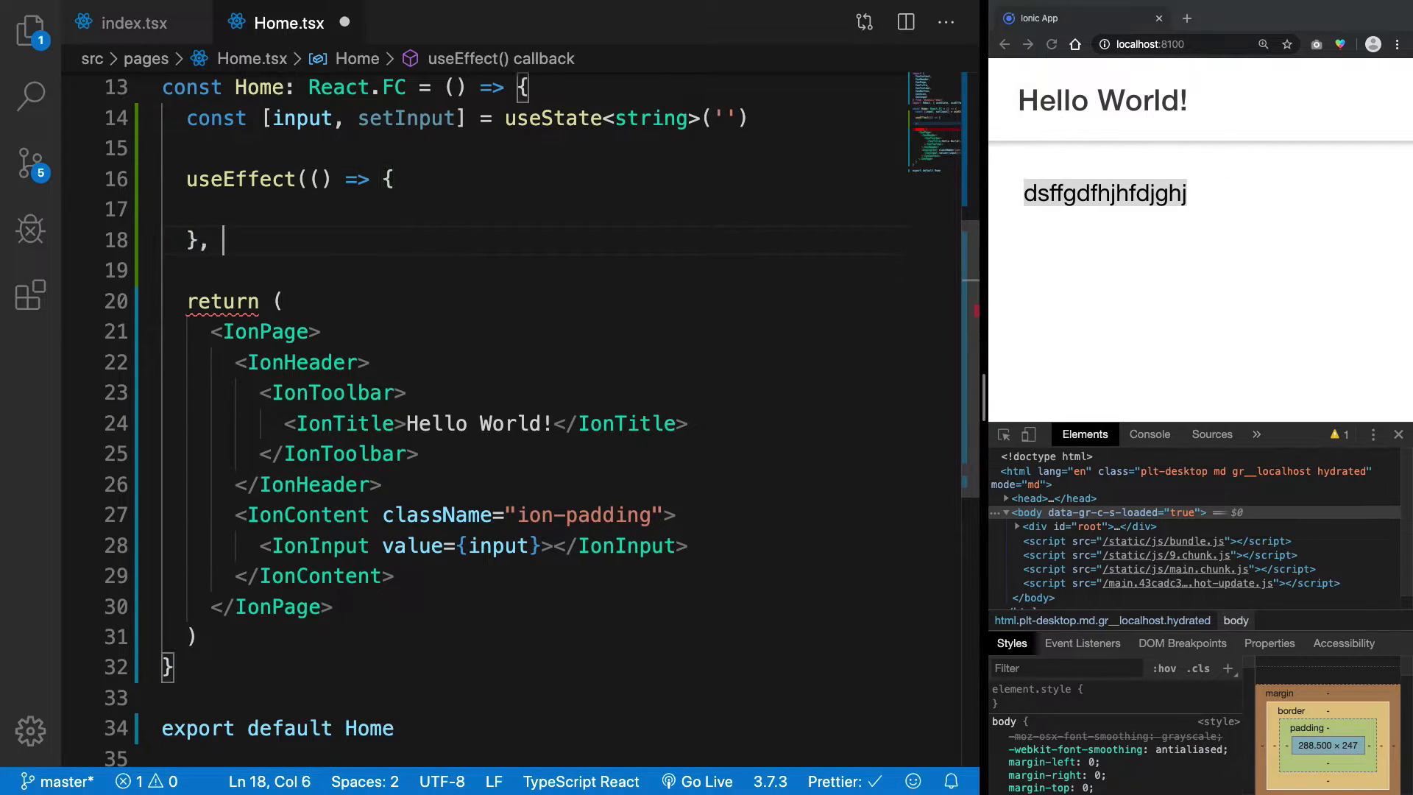
pyautogui.write('[]')
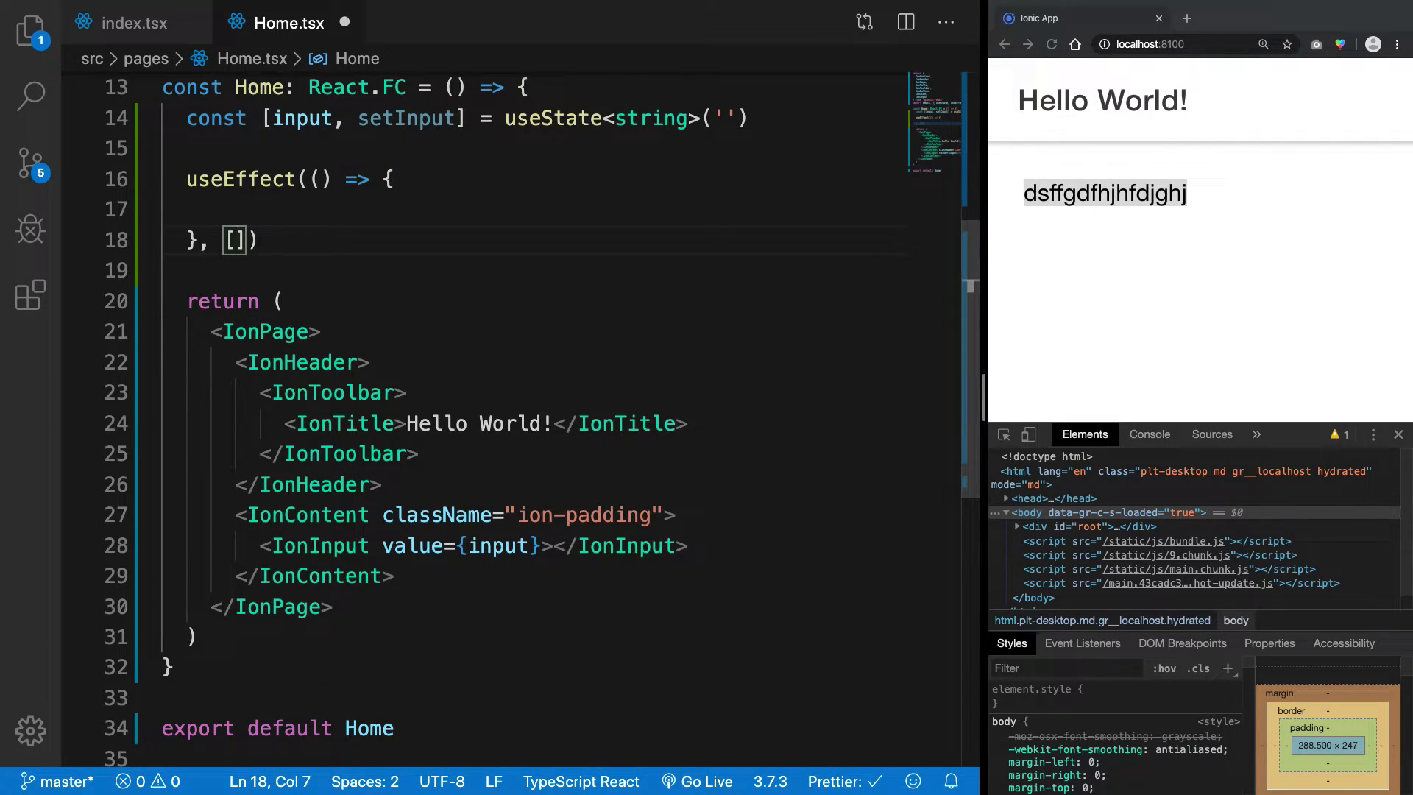
pyautogui.write('console.log(input')
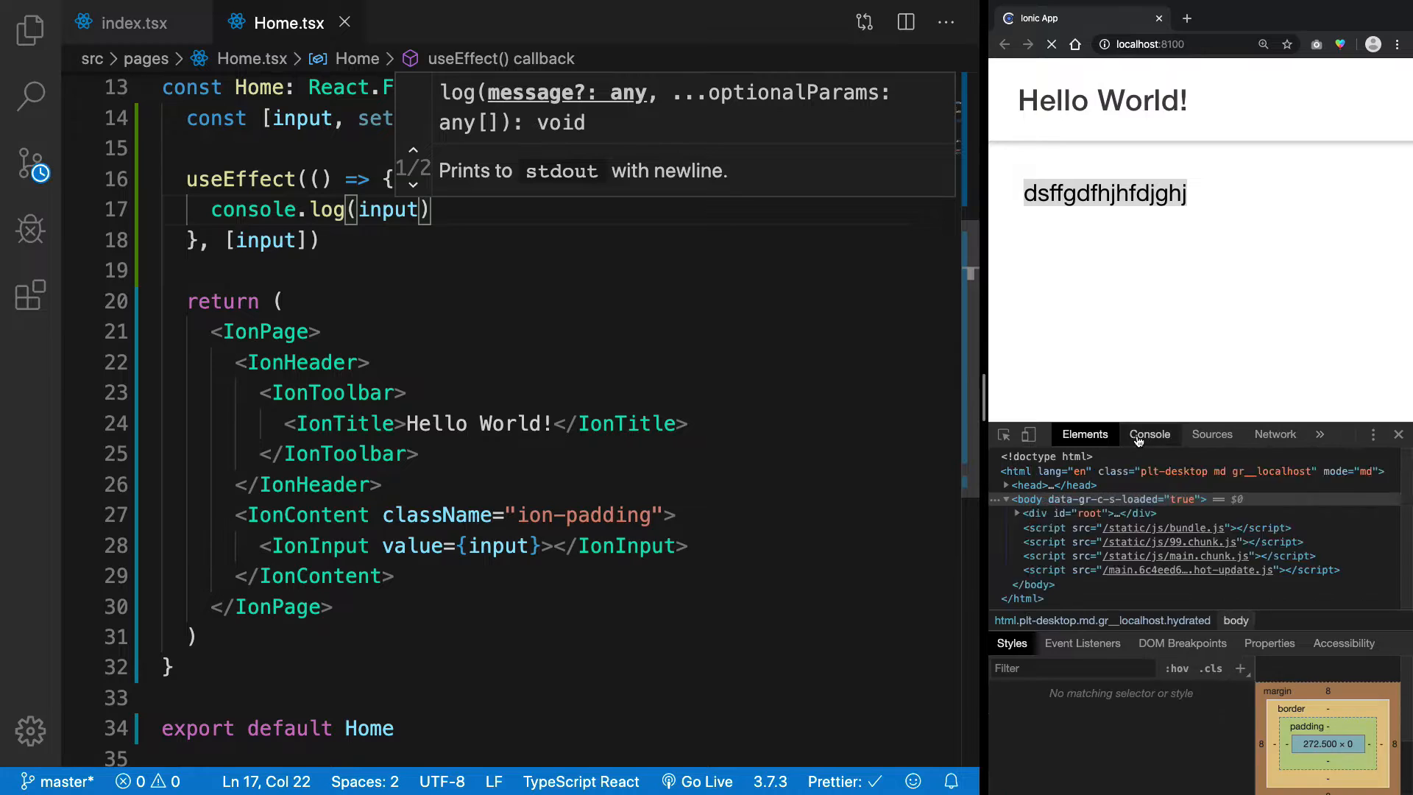
# - Show the DevTools console, test-type in the input, and position for editing the IonInput tag
pyautogui.click(1149, 434)
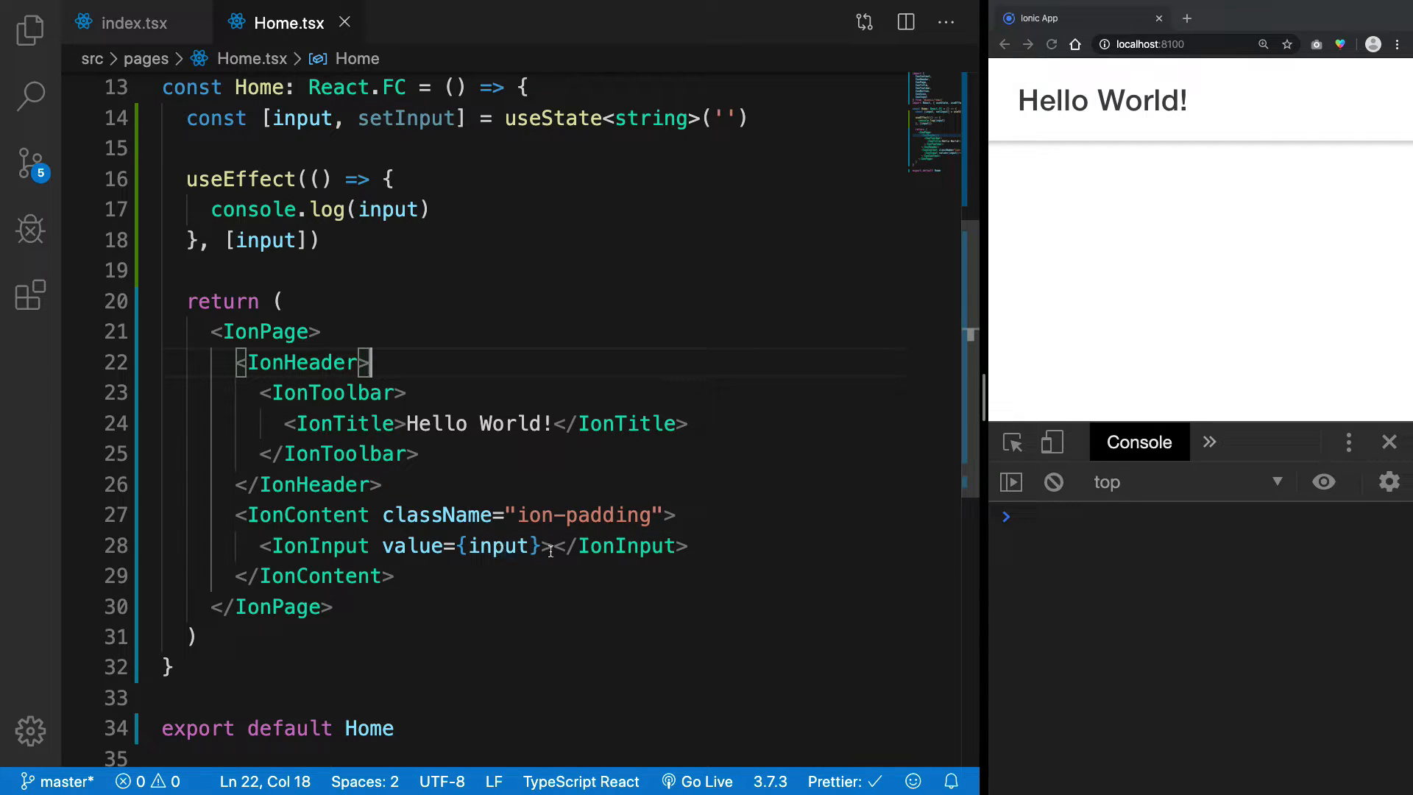
pyautogui.write('sdfdsfdsfdsdsf')
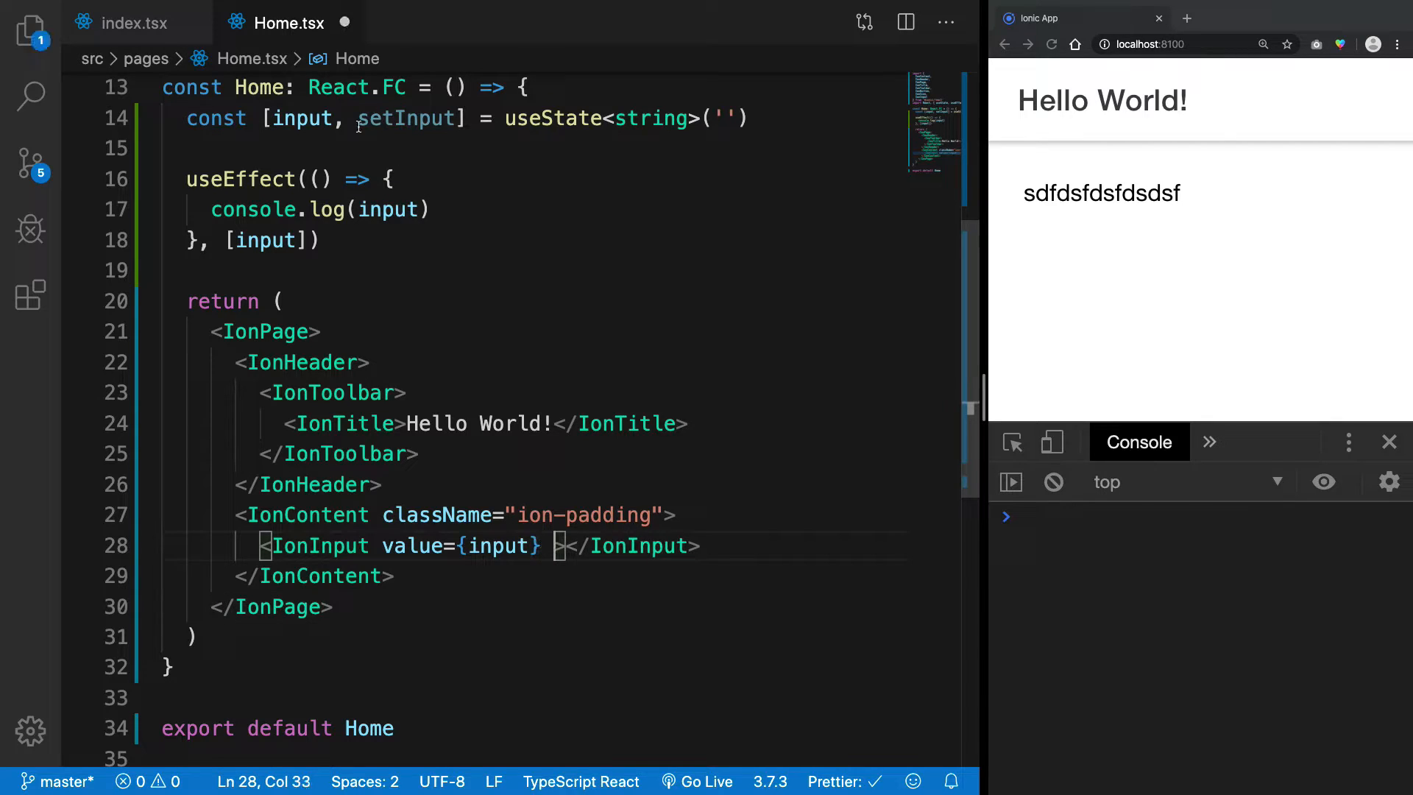
pyautogui.doubleClick(408, 118)
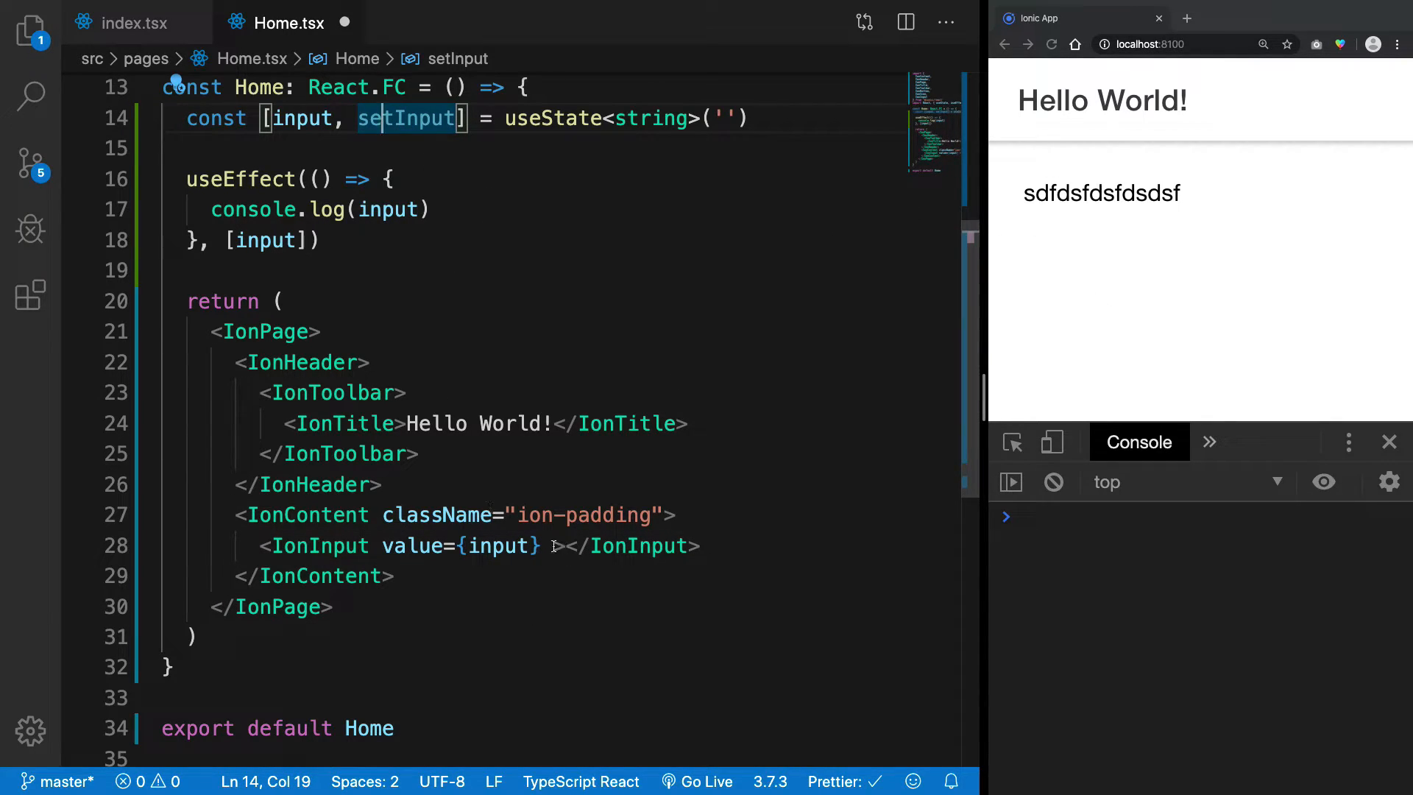
pyautogui.click(559, 546)
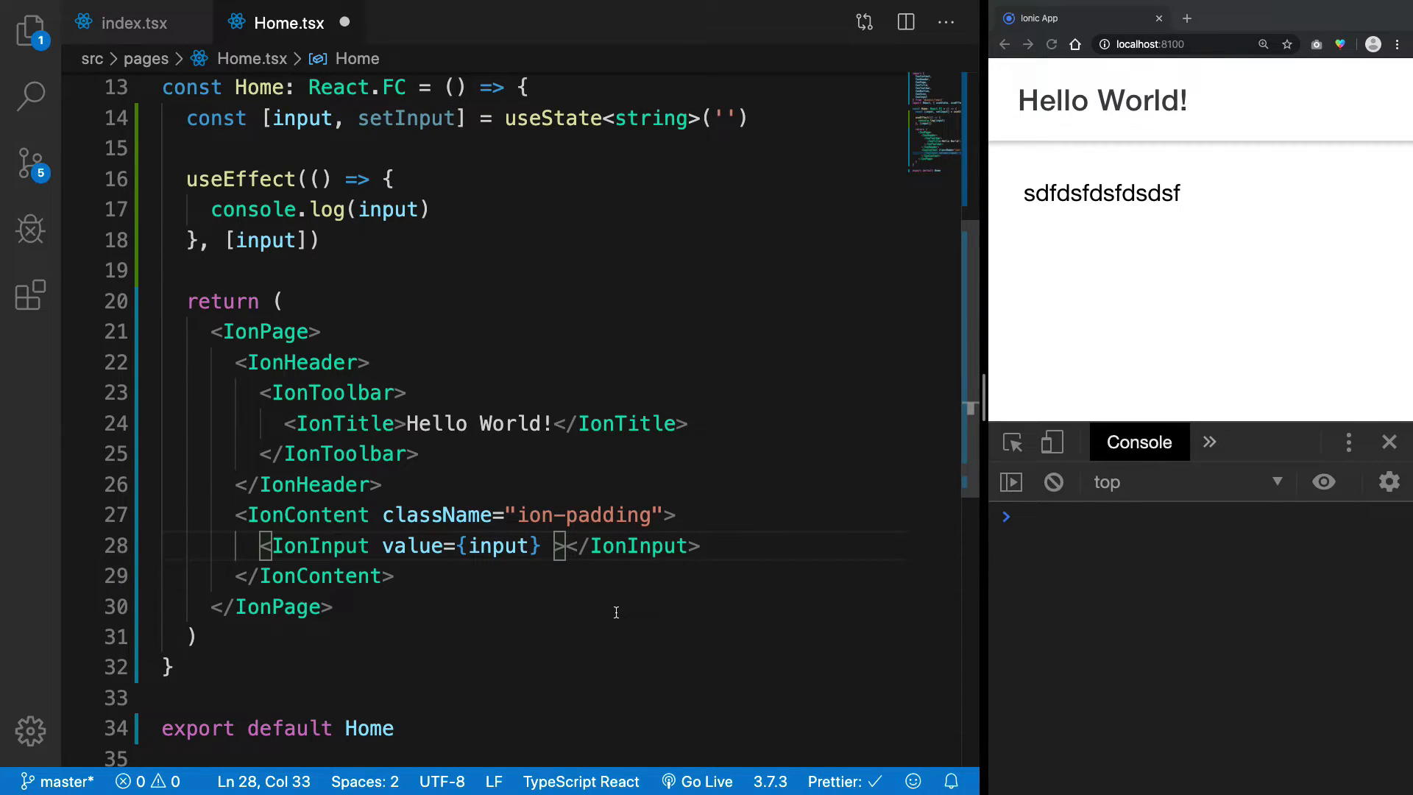
# - Add onIonChange={(e) => setInput(e.target.value)} to the IonInput
pyautogui.write('onIonChange')
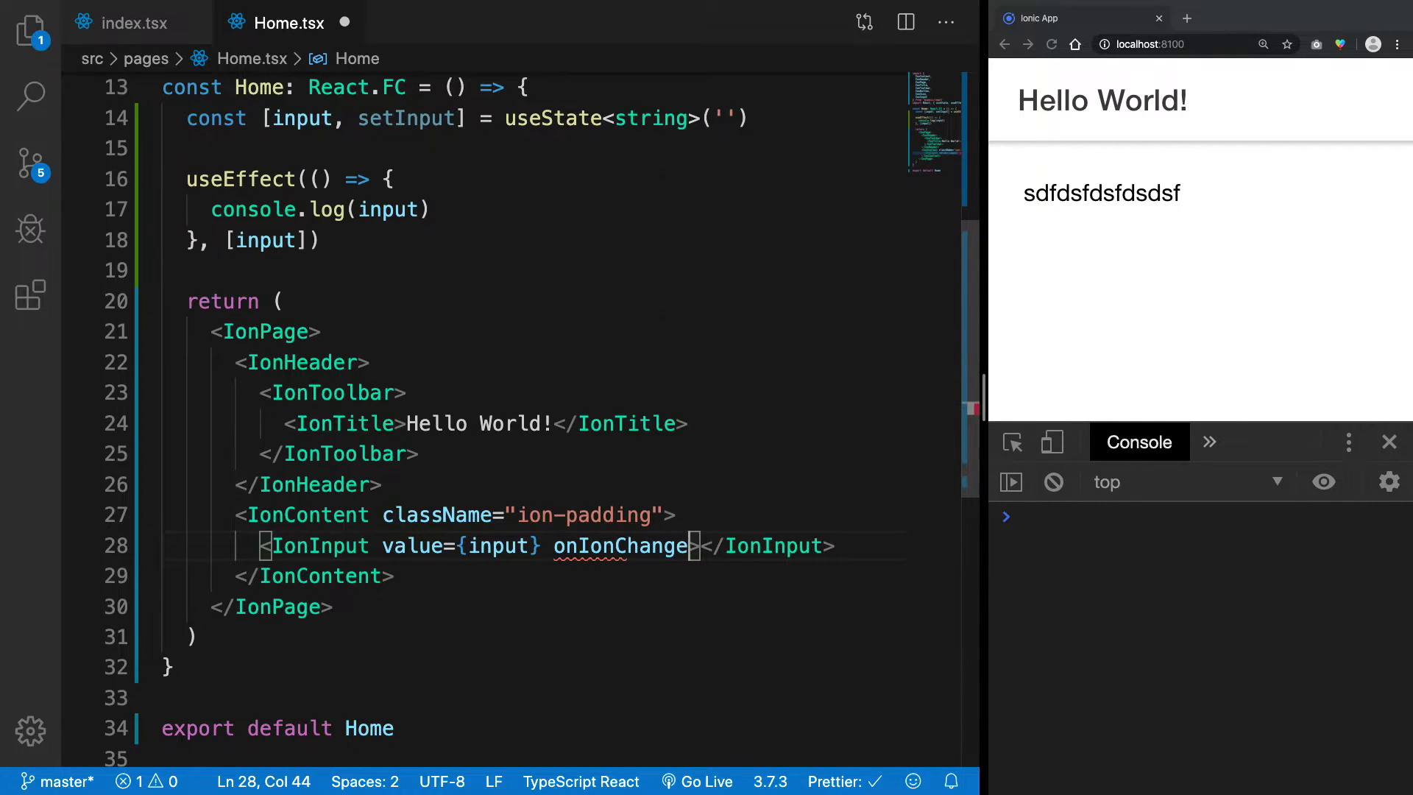
pyautogui.write('=')
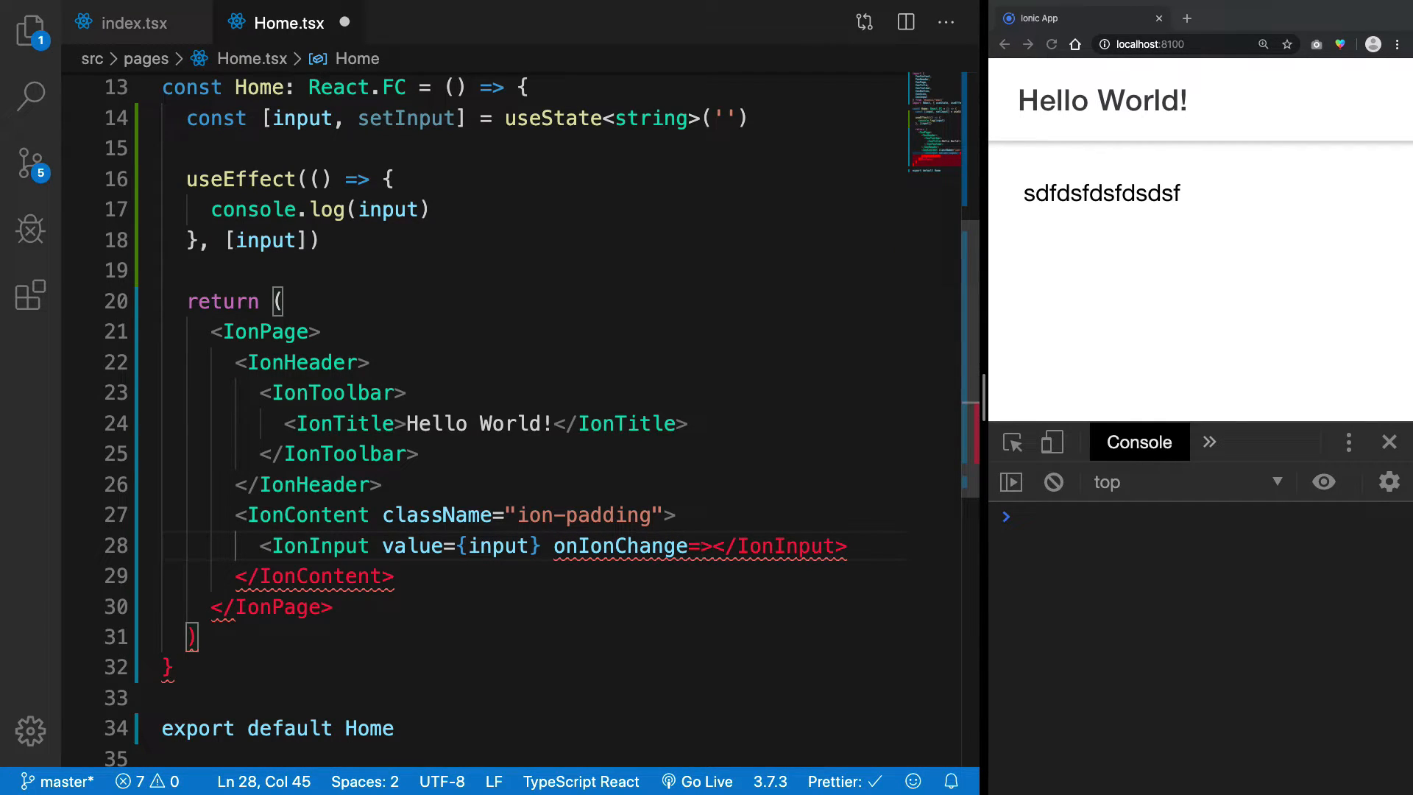
pyautogui.write('{}')
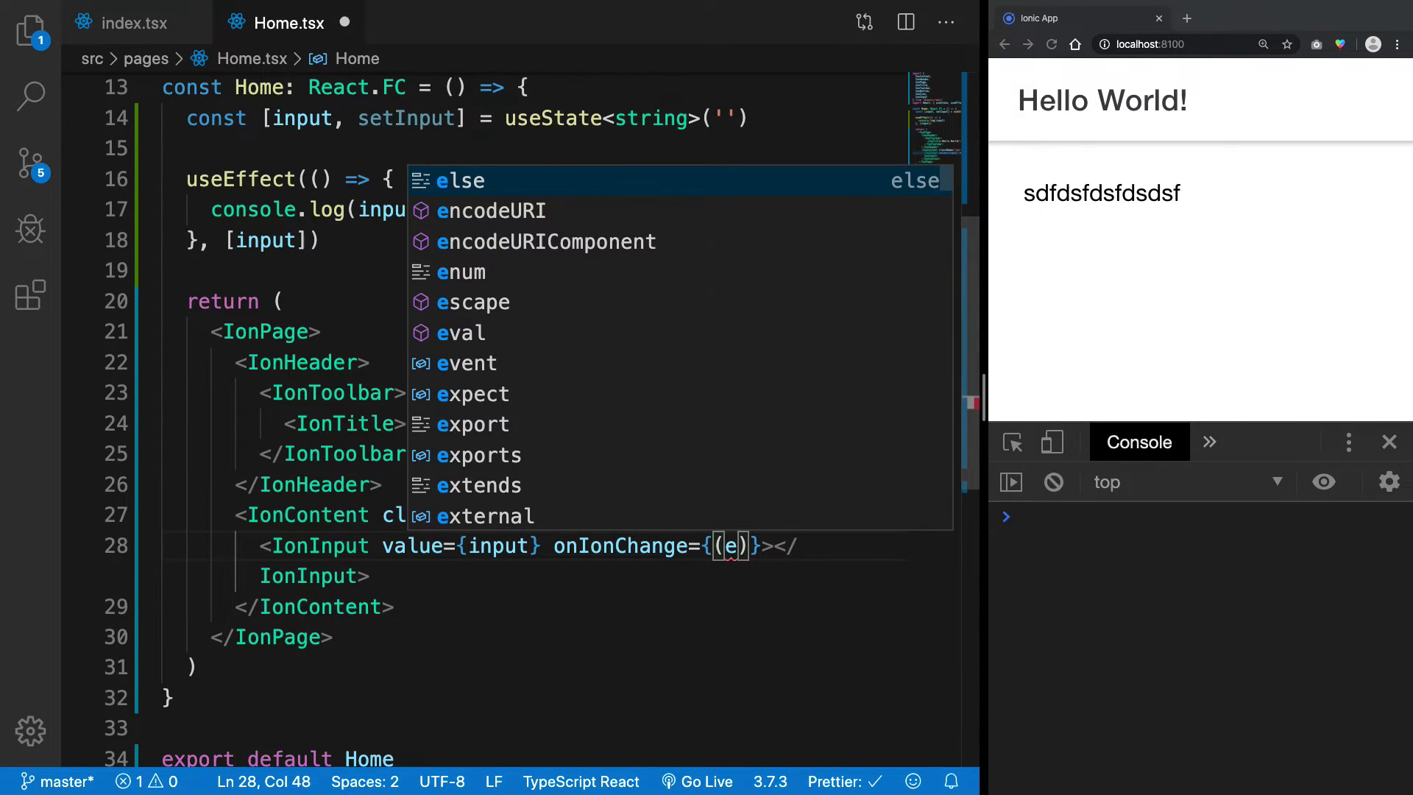
pyautogui.write('=>')
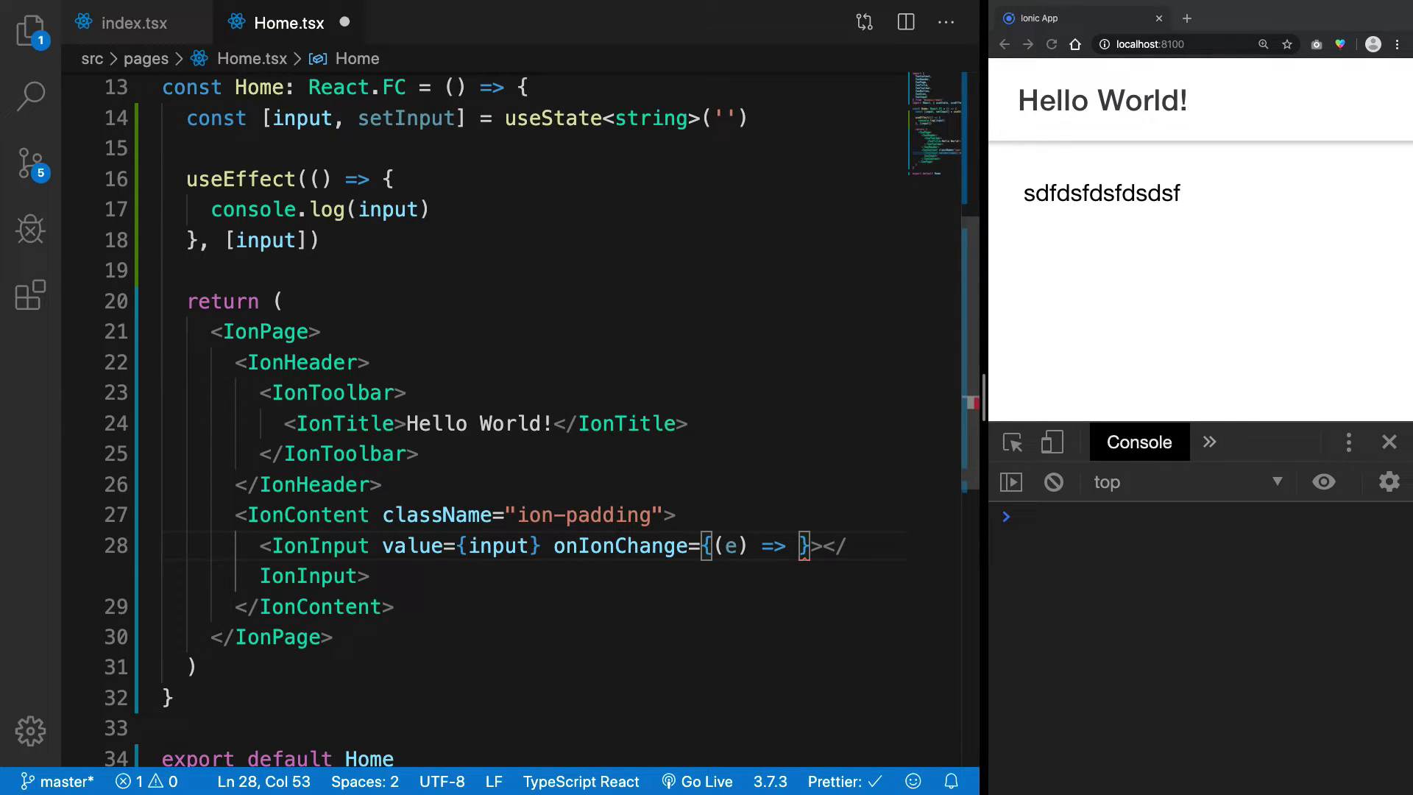
pyautogui.write('setInterval')
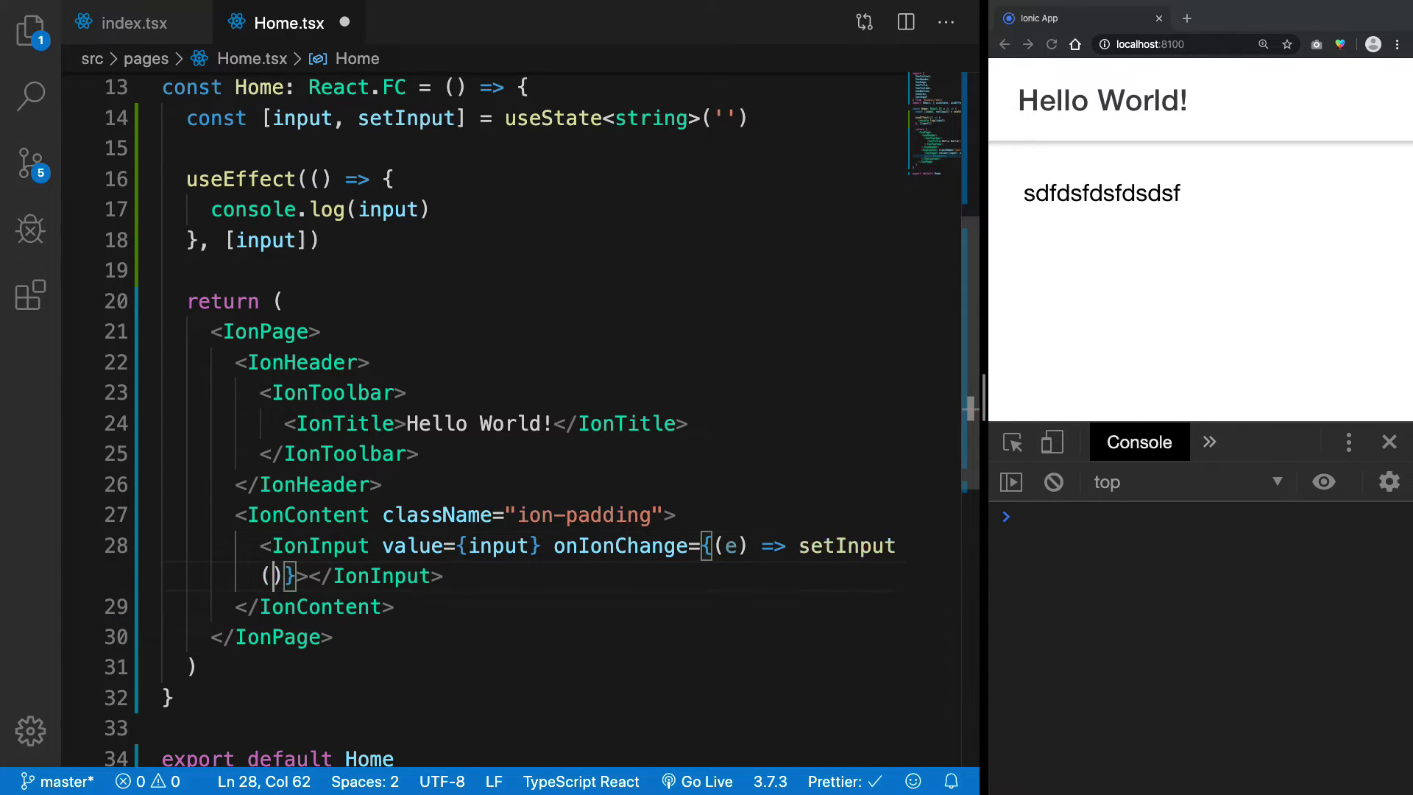
pyautogui.write('e.target.value')
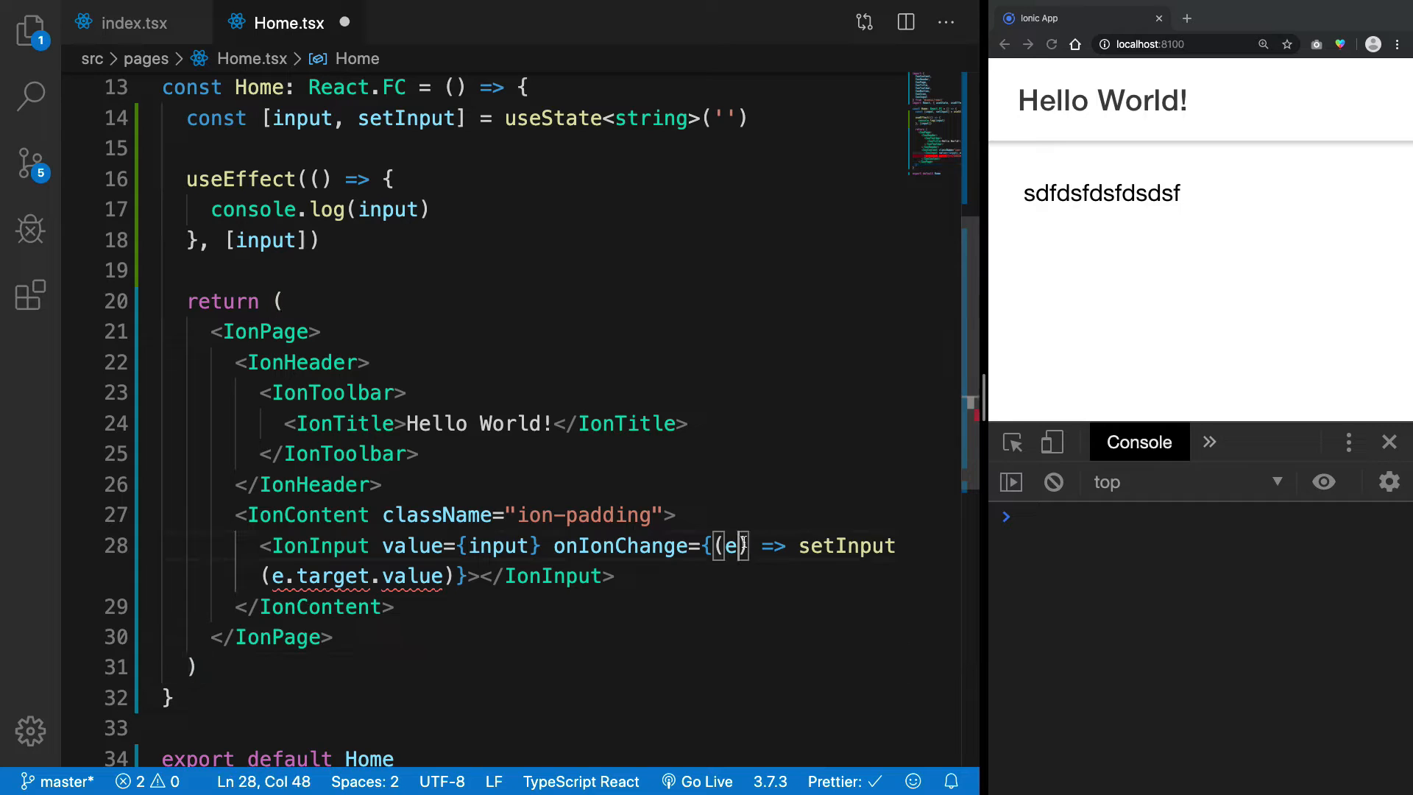
# - Type the handler's event parameter as any and save the file
pyautogui.write(': any')
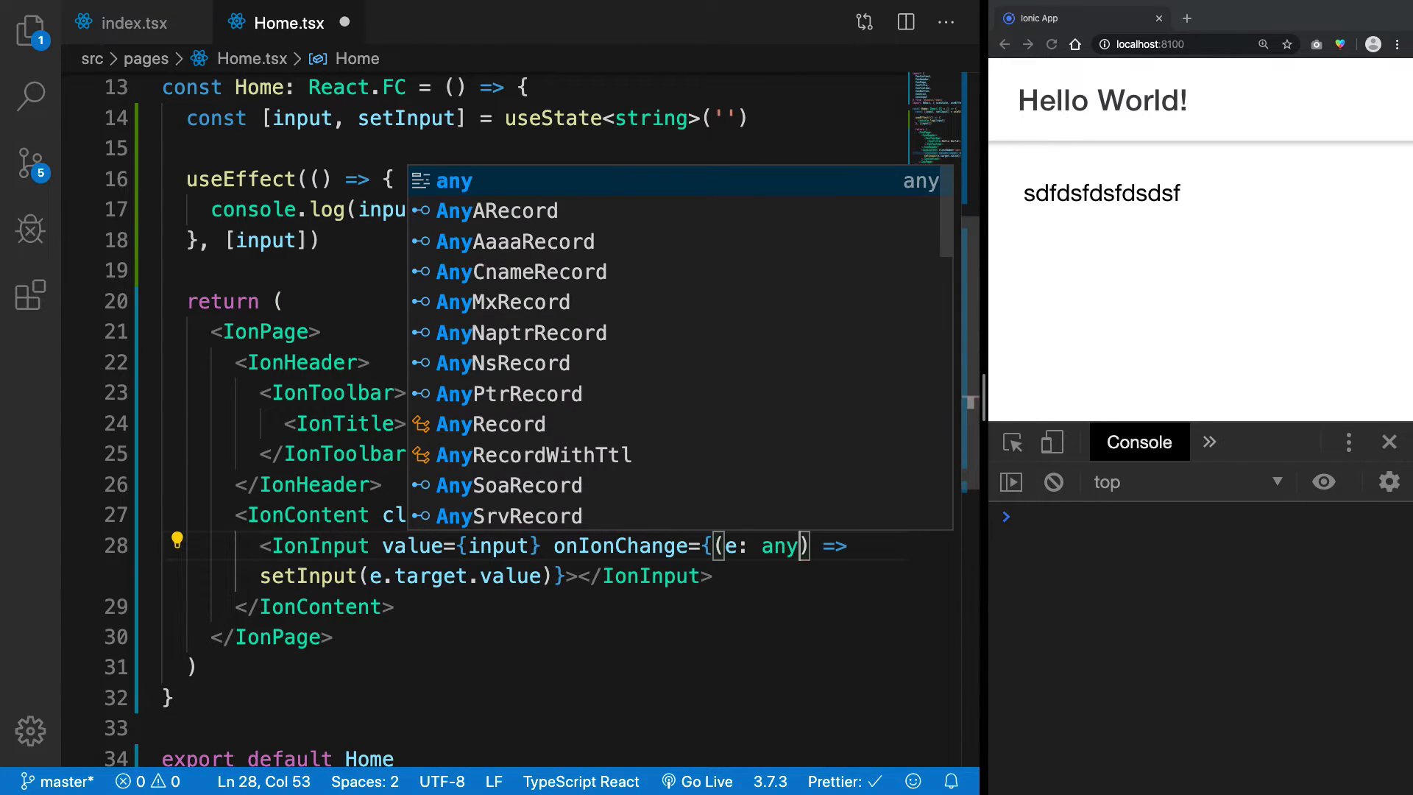
pyautogui.write('HTML')
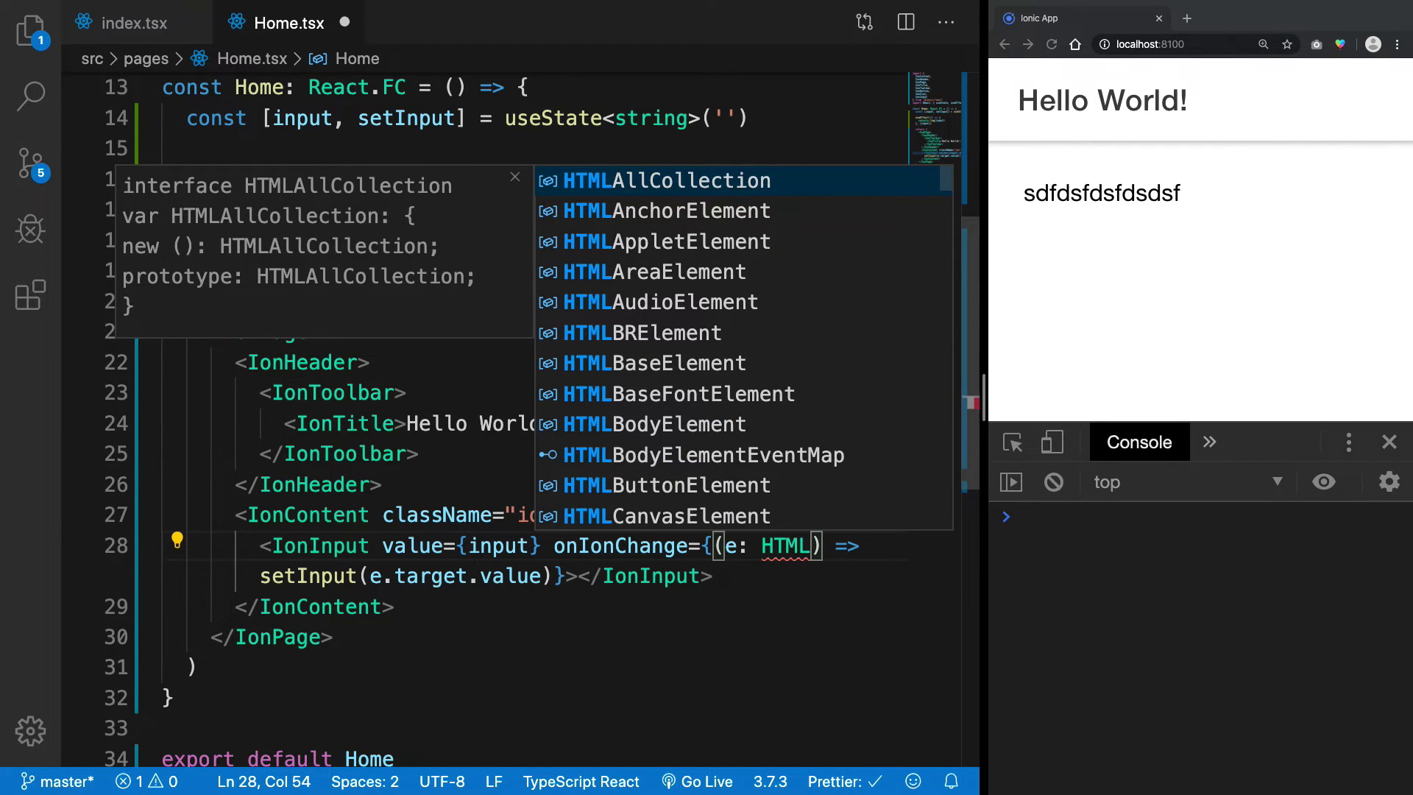
pyautogui.write('Event')
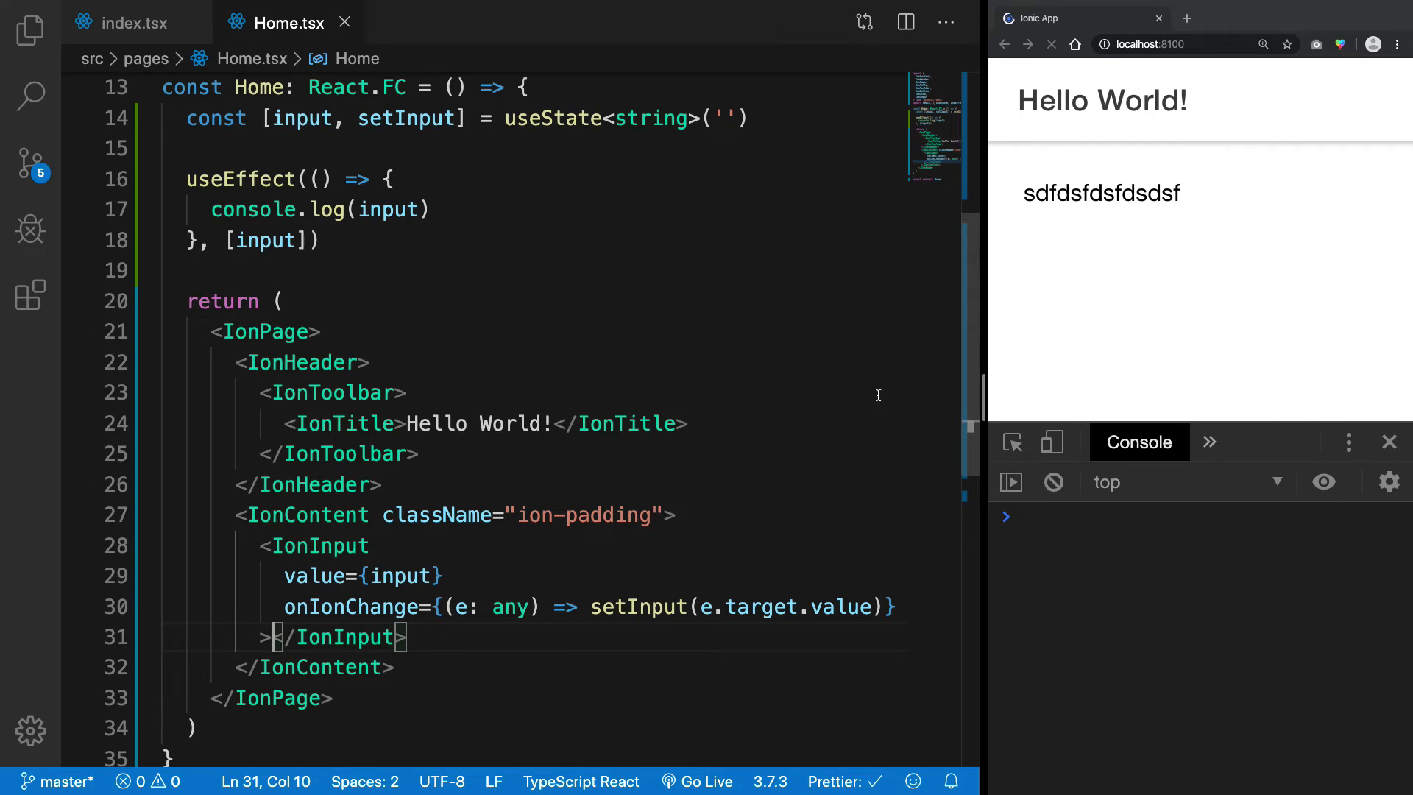
# - Type 'sdf' then '123455' into the page's input and confirm each value logs in the console
pyautogui.write('sdf')
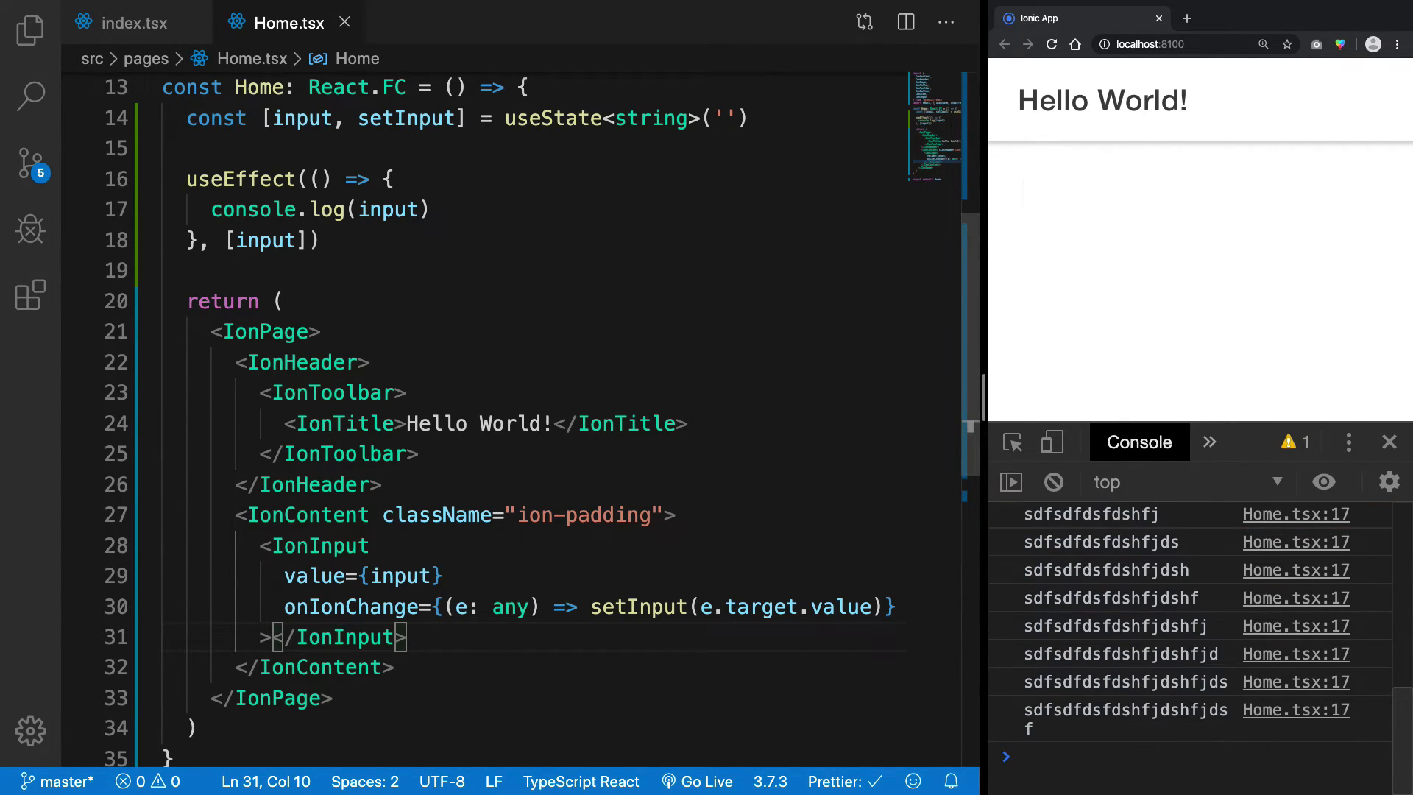
pyautogui.write('123455')
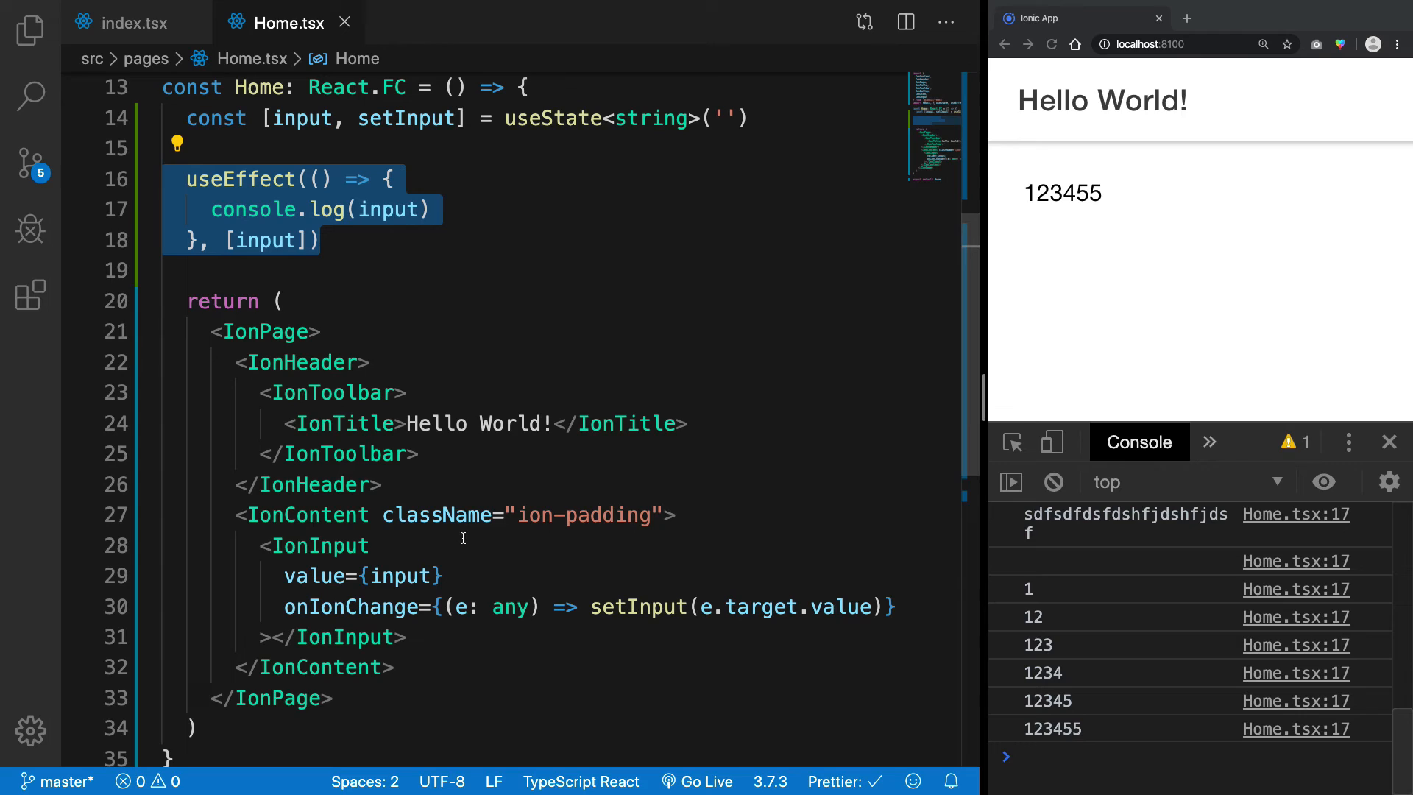
pyautogui.click(459, 485)
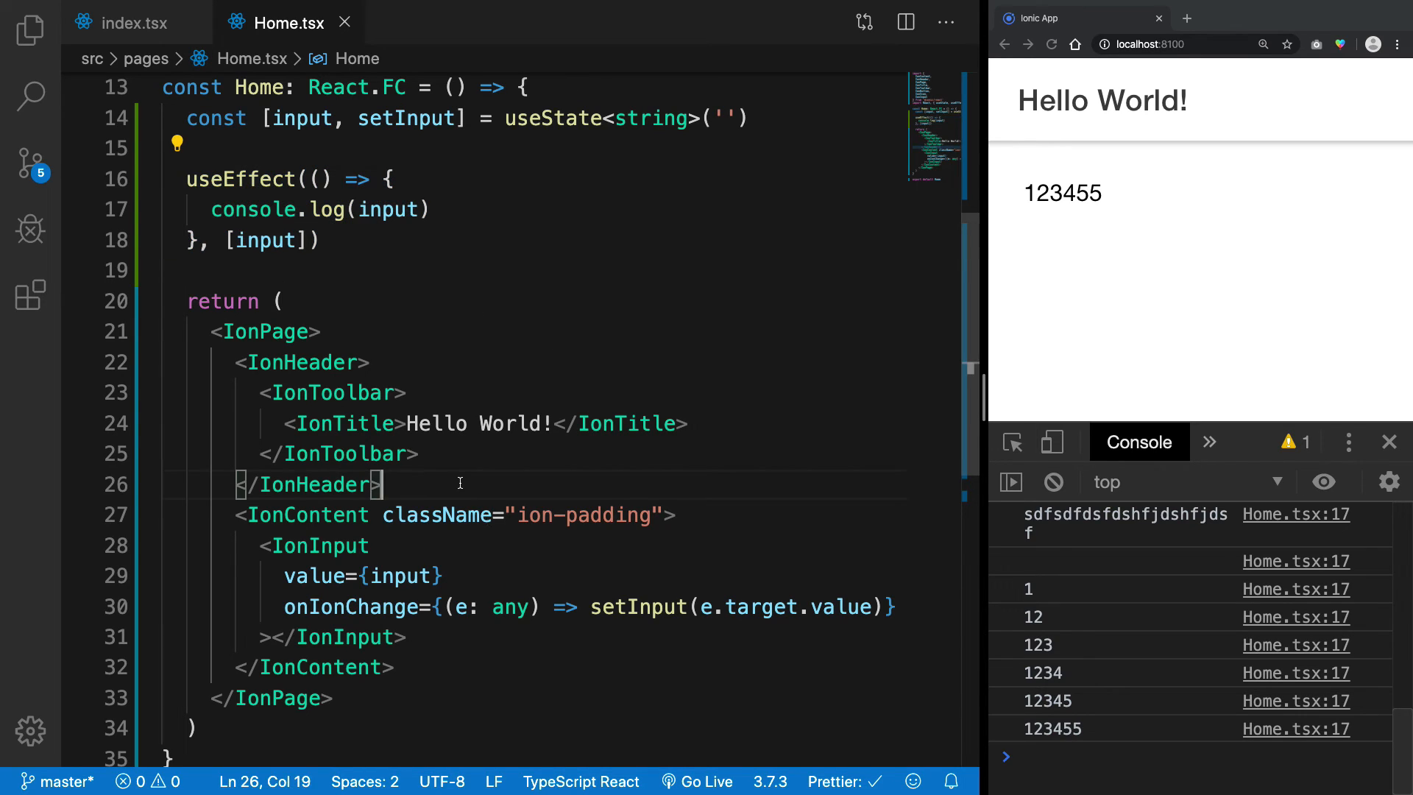